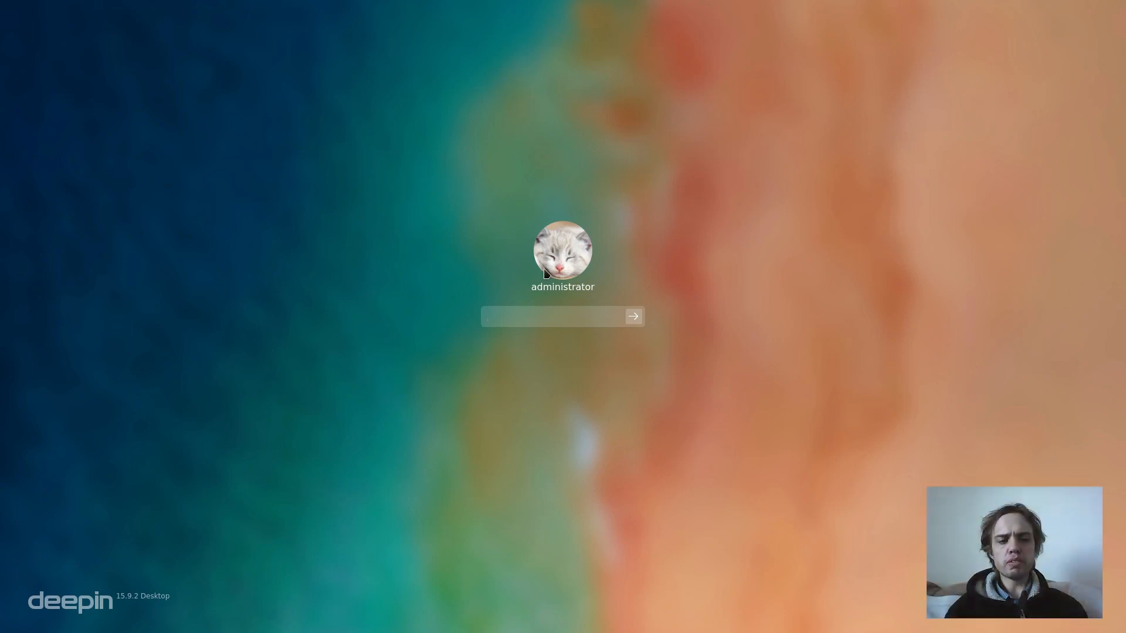
{"action": "mouse_move", "coordinate": [143, 611]}
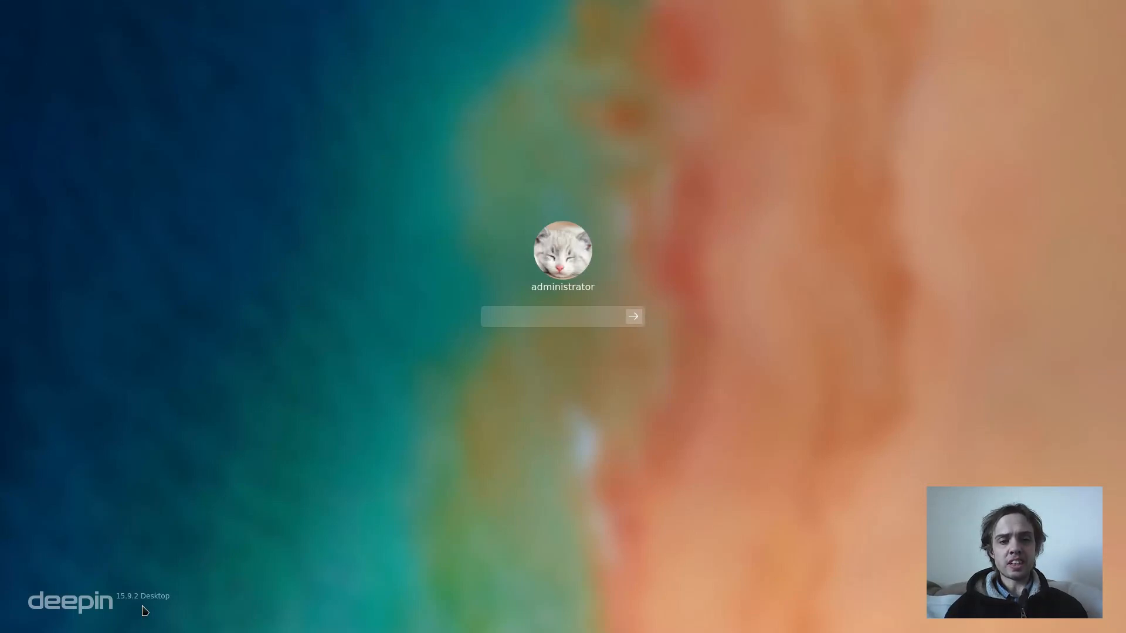
Type the administrator account's password into the login screen's password field
{"action": "type", "text": "••••"}
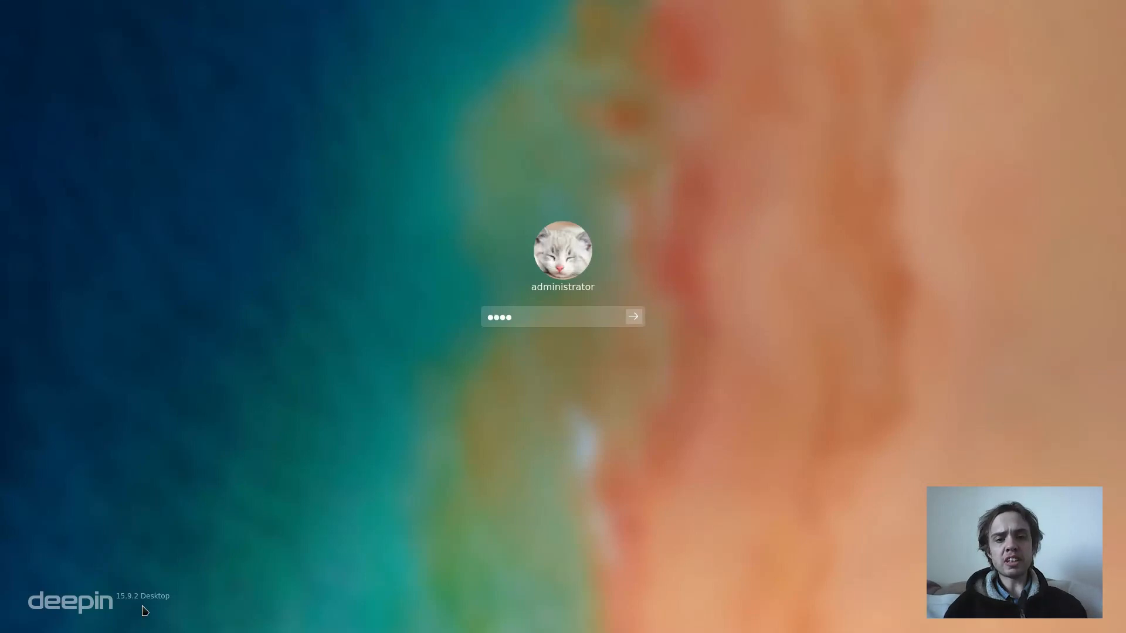
Submit the password to sign in and reach the beach-wallpaper desktop with its dock
{"action": "left_click", "coordinate": [633, 316]}
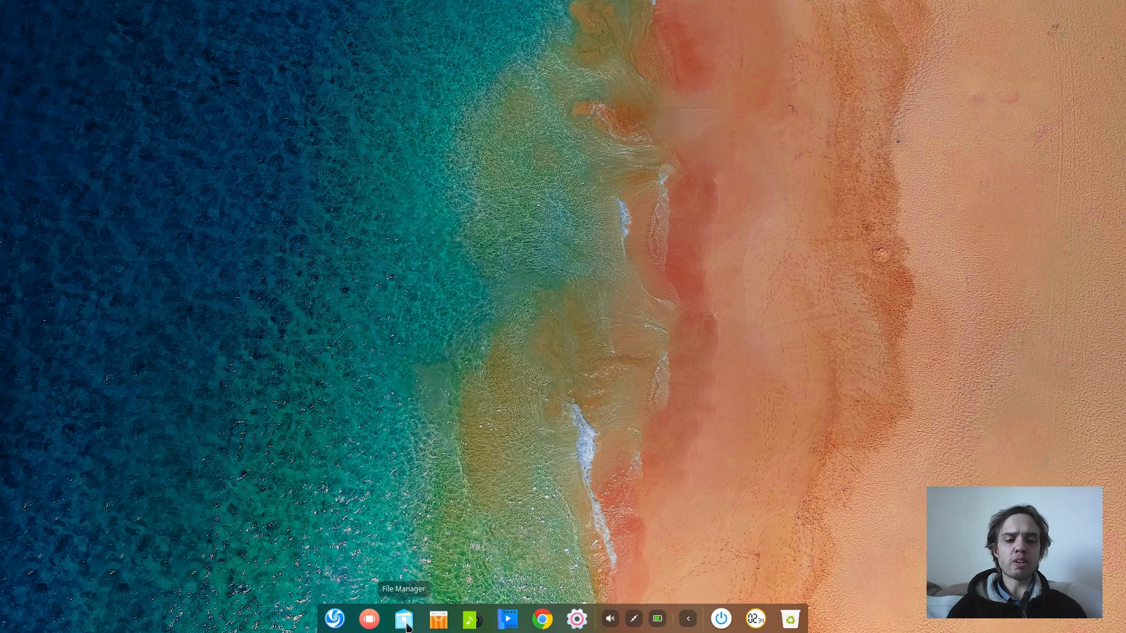
Launch File Manager from the dock and search the computer for 'deepin'
{"action": "left_click", "coordinate": [402, 618]}
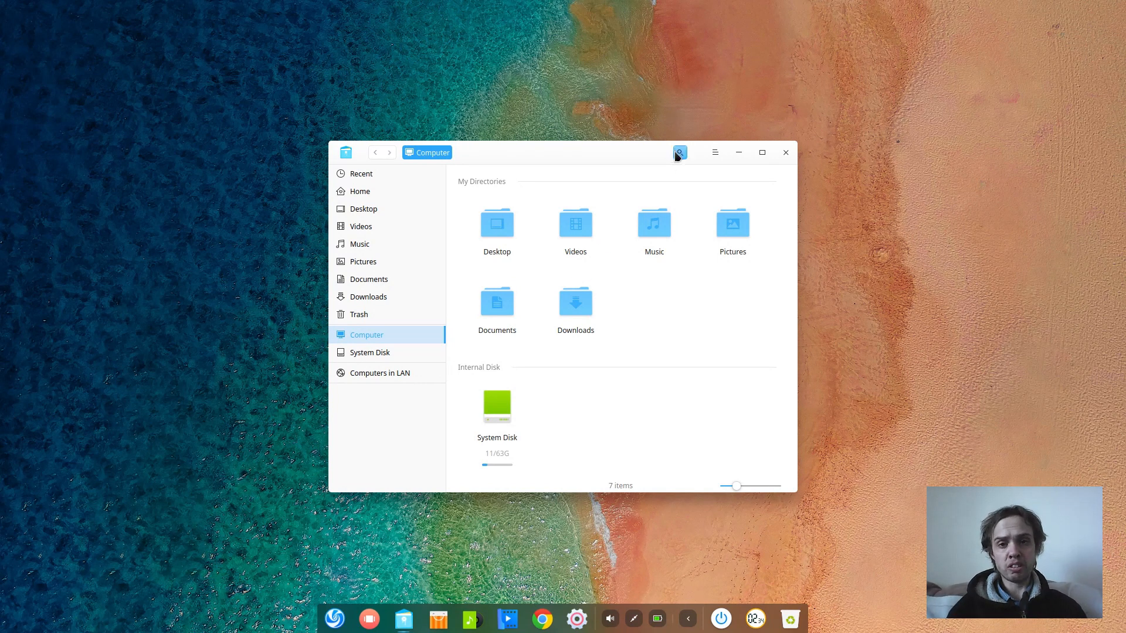
{"action": "left_click", "coordinate": [678, 152]}
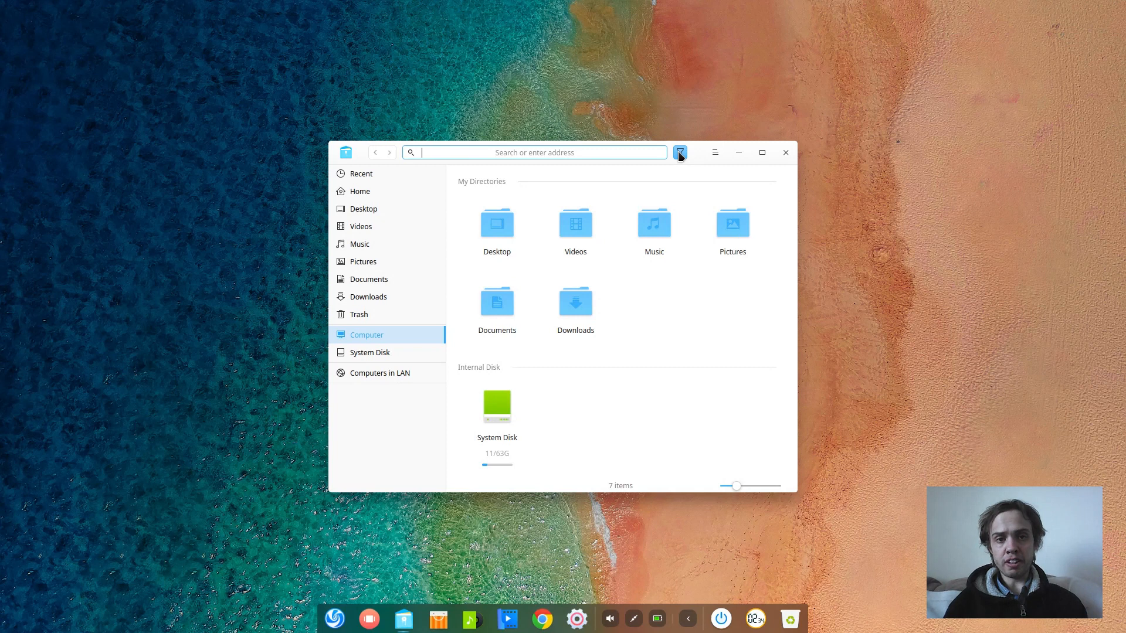
{"action": "type", "text": "deepin"}
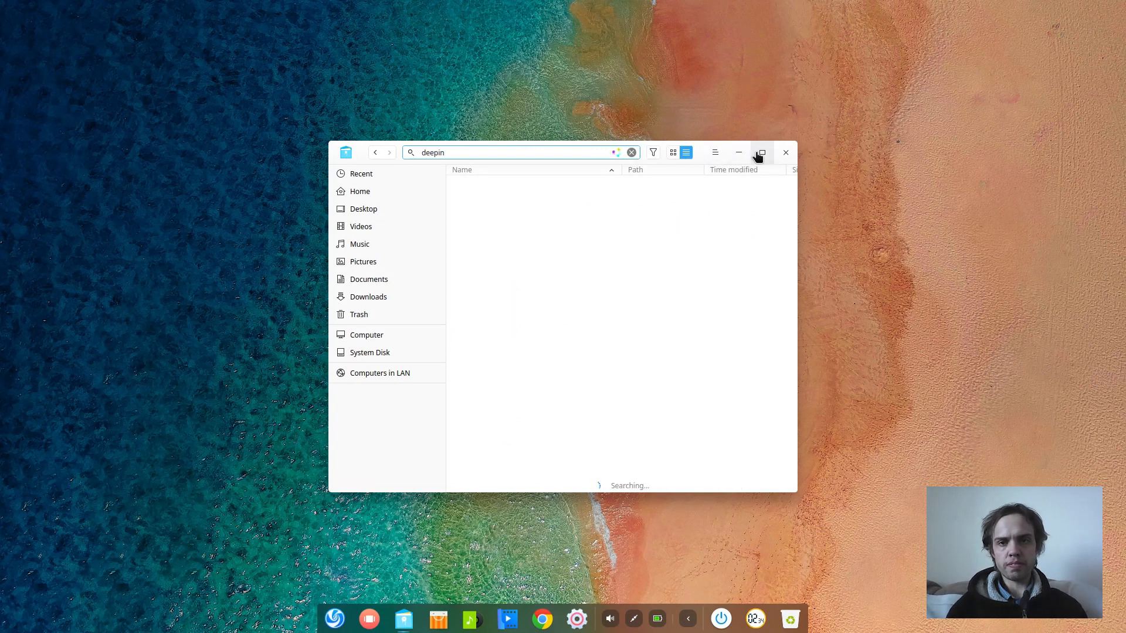
Maximize File Manager, view its About info (version 4.7.7.1), then dismiss it
{"action": "left_click", "coordinate": [761, 152]}
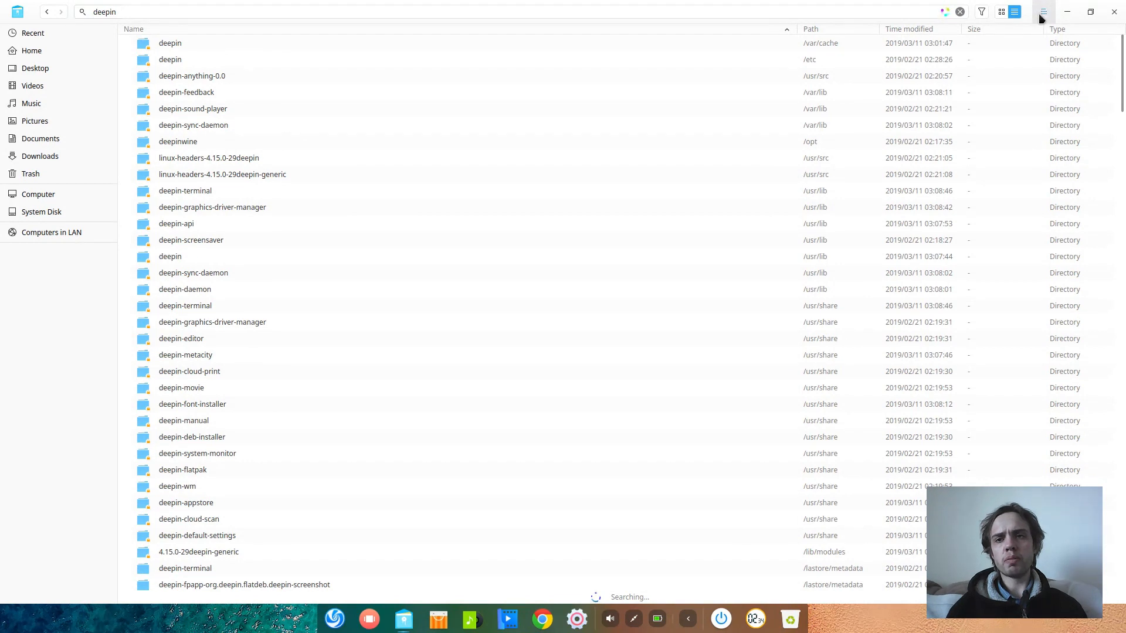
{"action": "left_click", "coordinate": [1042, 12]}
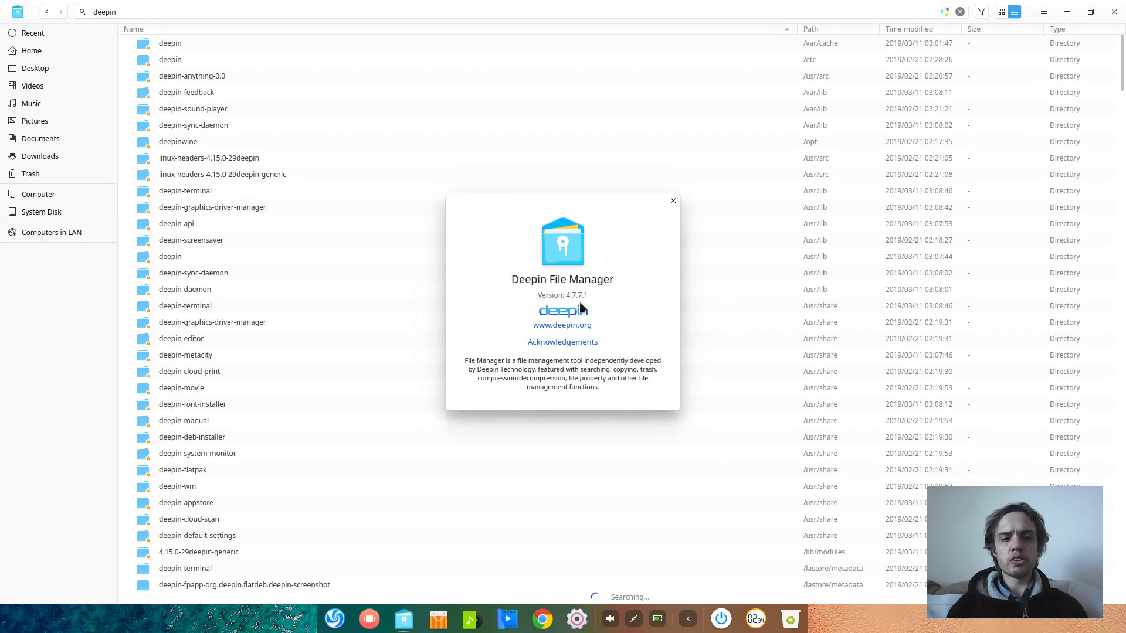
{"action": "mouse_move", "coordinate": [583, 303]}
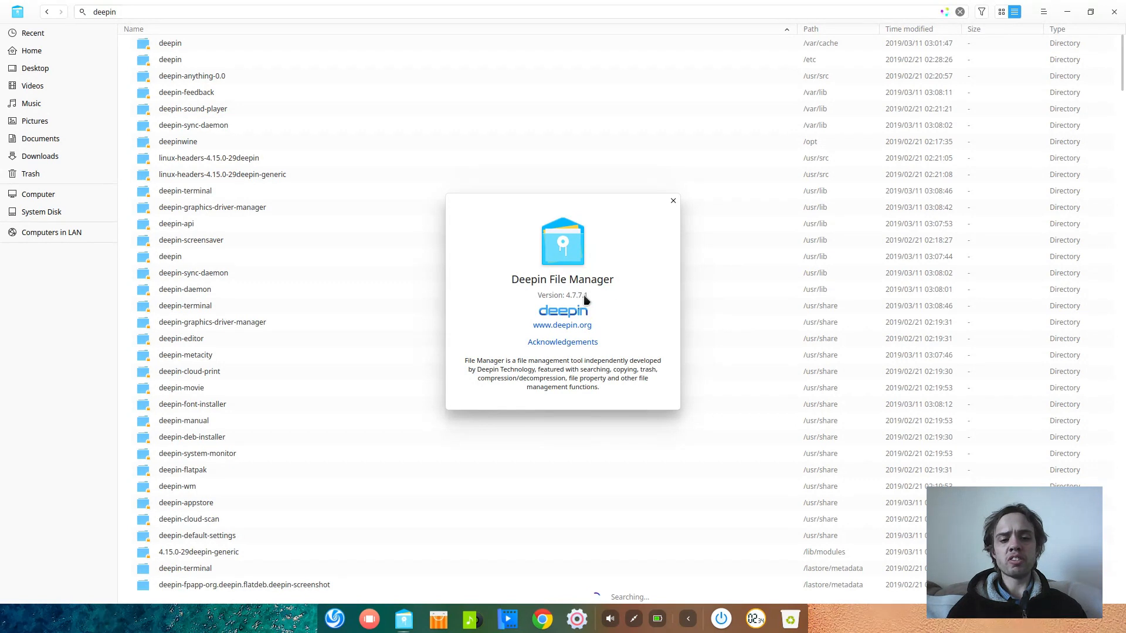
{"action": "mouse_move", "coordinate": [673, 201]}
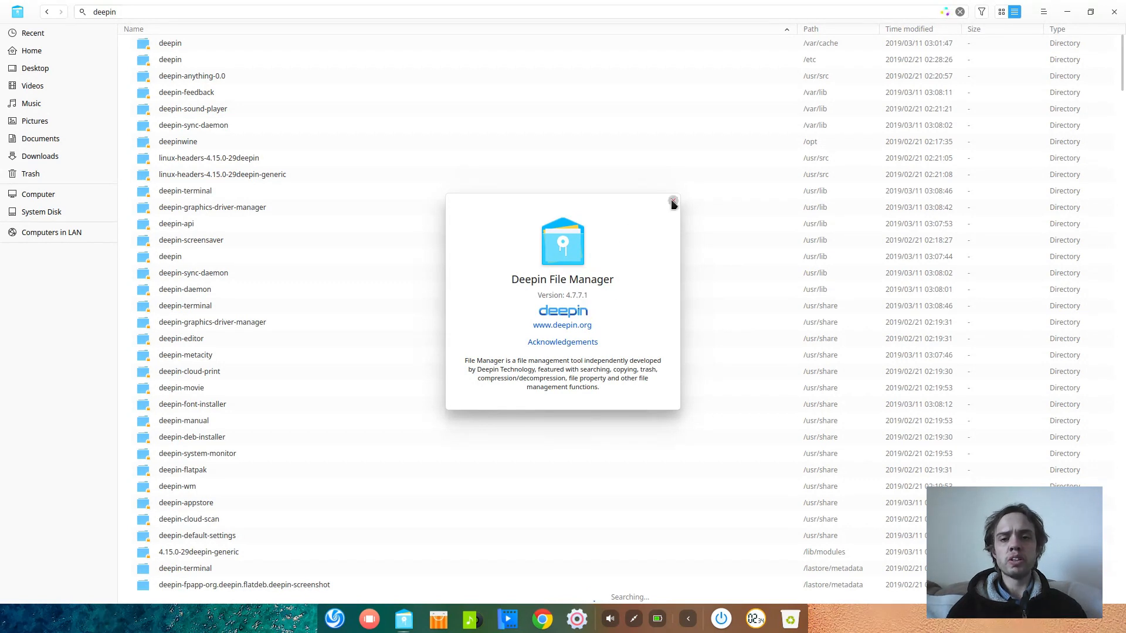
{"action": "left_click", "coordinate": [672, 202]}
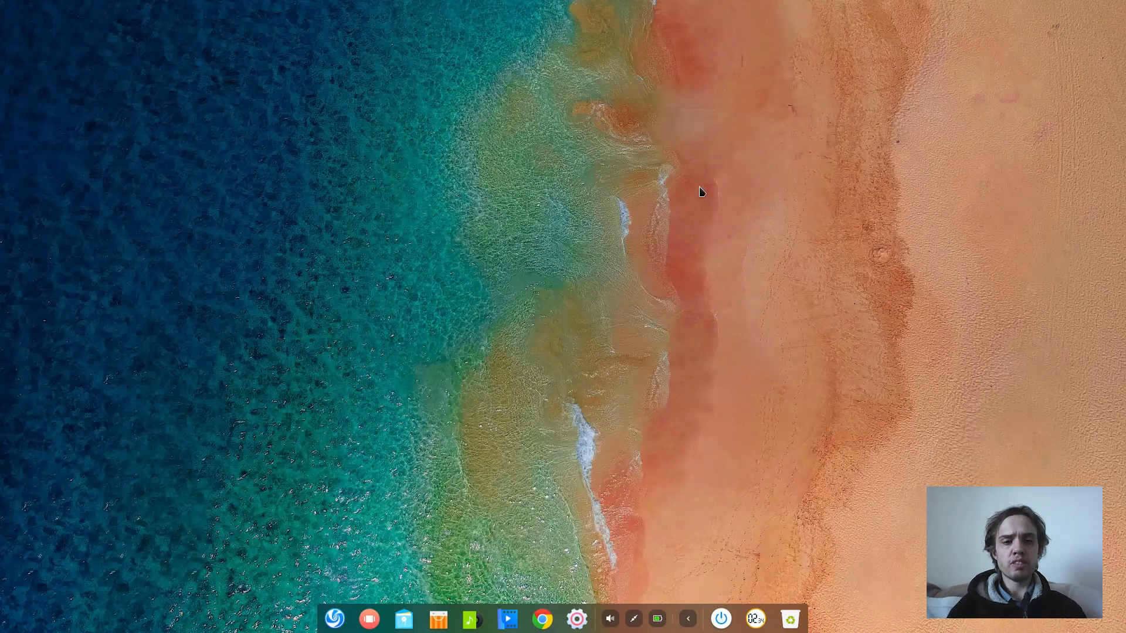
Run uname -r in Deepin Terminal to show kernel 4.15.0-29deepin-generic
{"action": "left_click", "coordinate": [591, 618]}
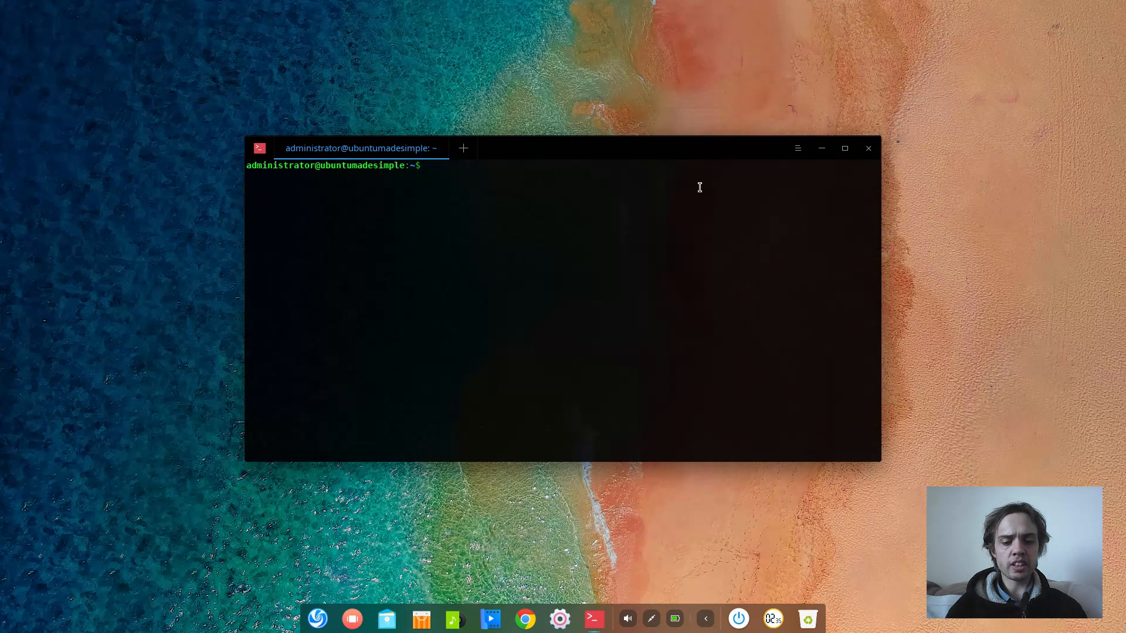
{"action": "type", "text": "uname -r"}
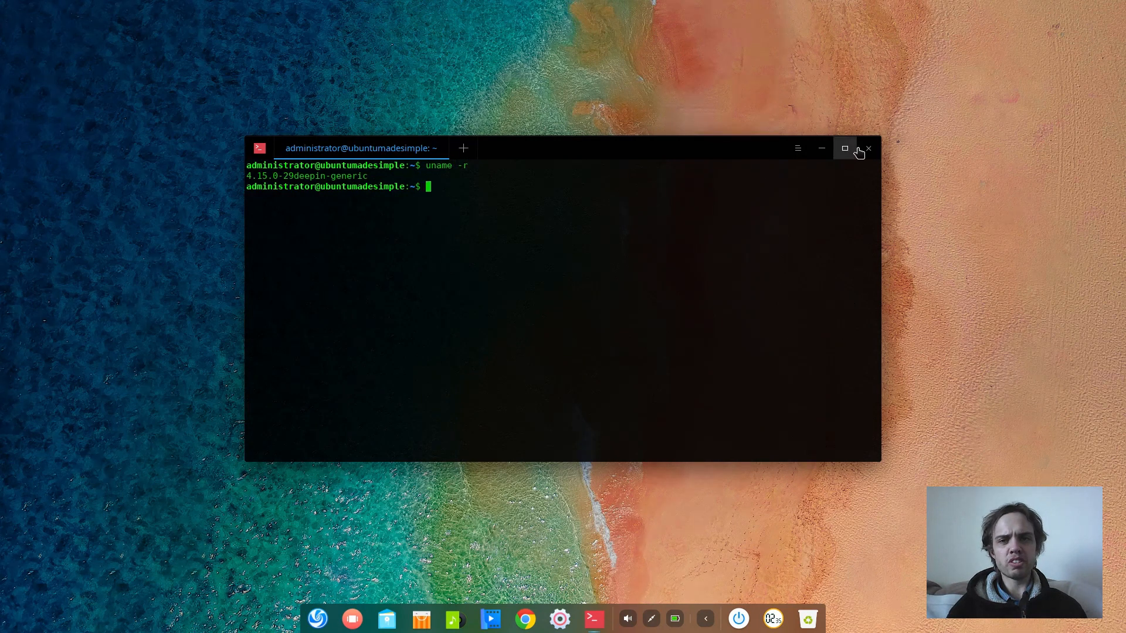
{"action": "left_click", "coordinate": [868, 148]}
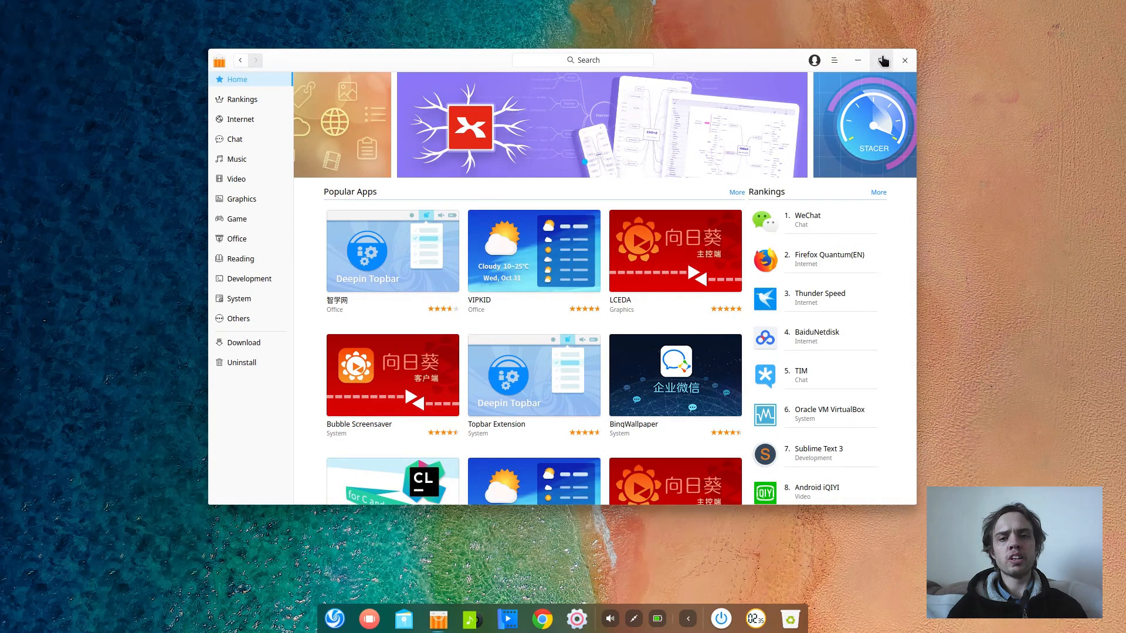
Maximize the App Store, install 智学网 from its details page, then minimize the store
{"action": "left_click", "coordinate": [883, 60]}
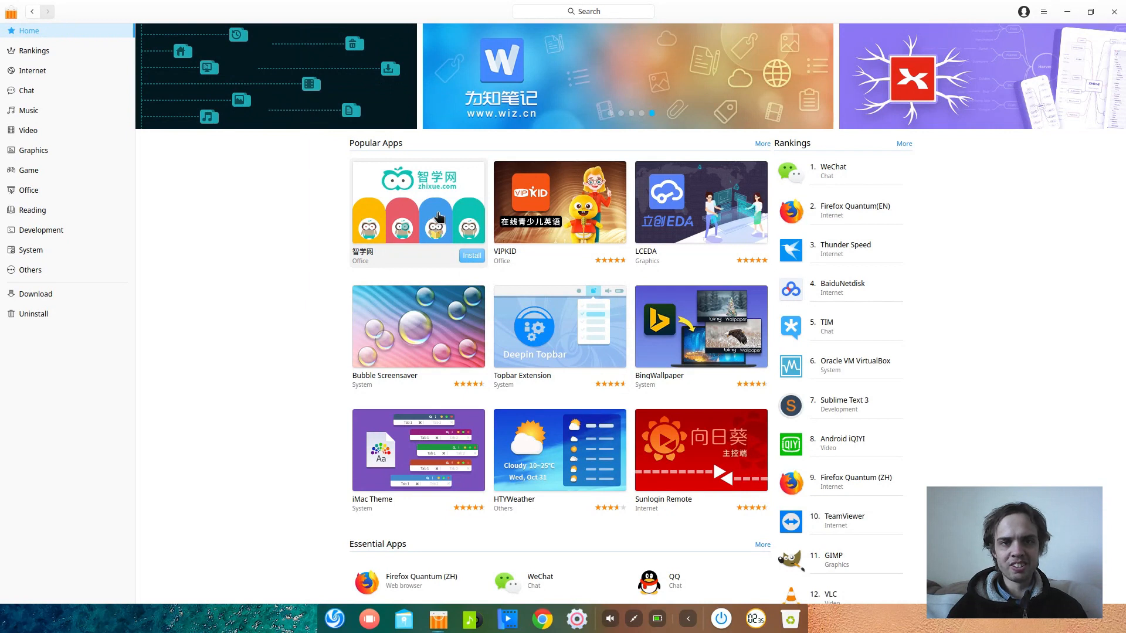
{"action": "left_click", "coordinate": [417, 201]}
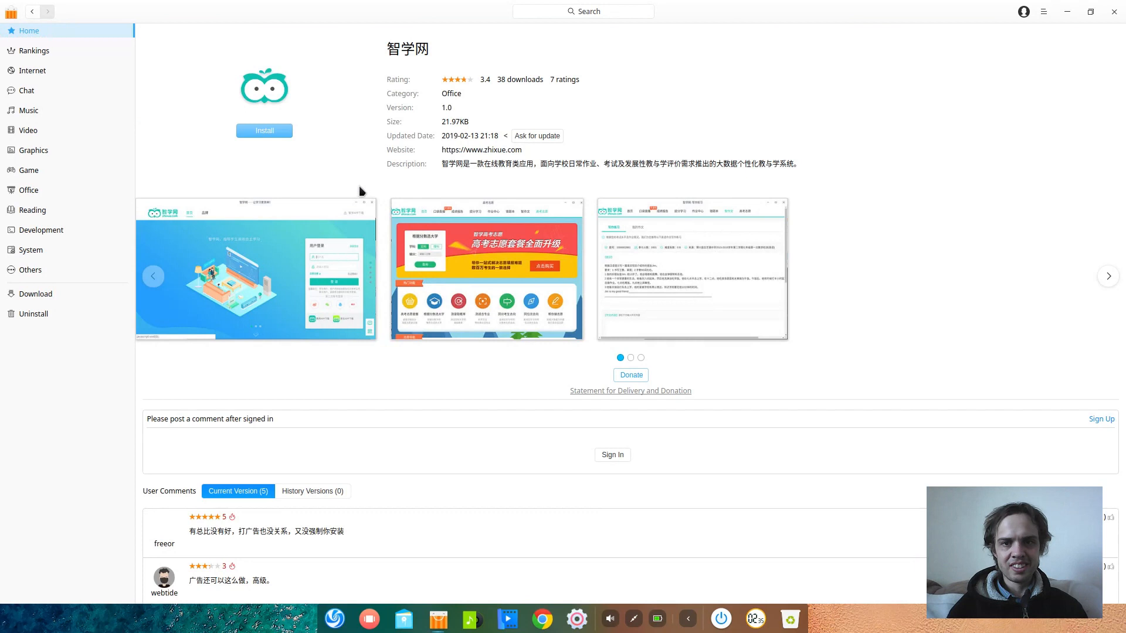
{"action": "mouse_move", "coordinate": [352, 181]}
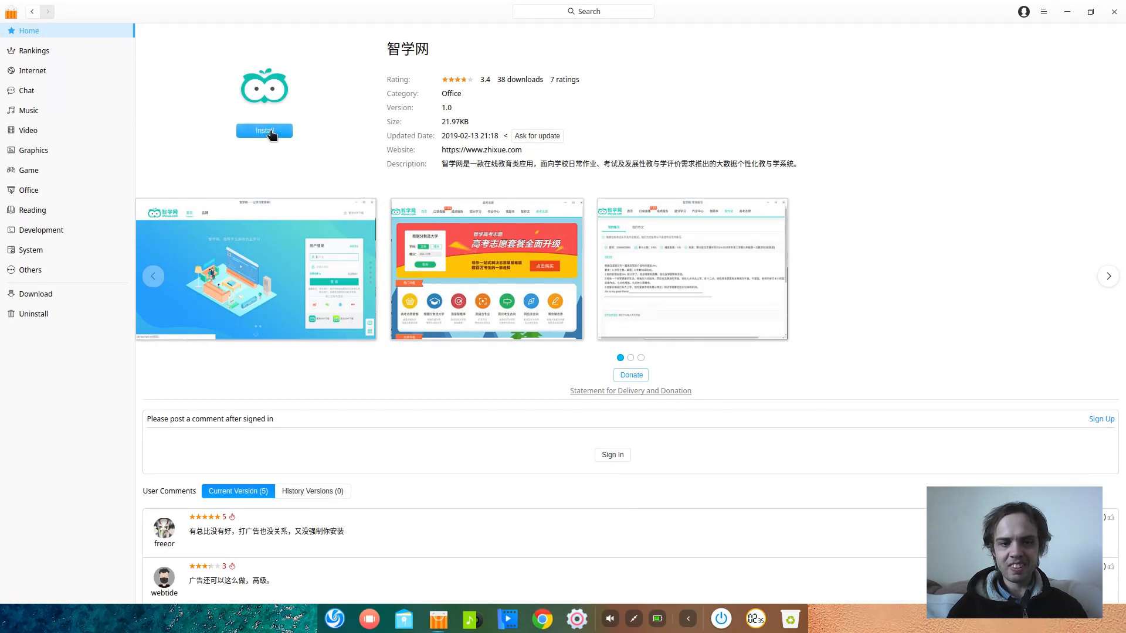
{"action": "left_click", "coordinate": [264, 130]}
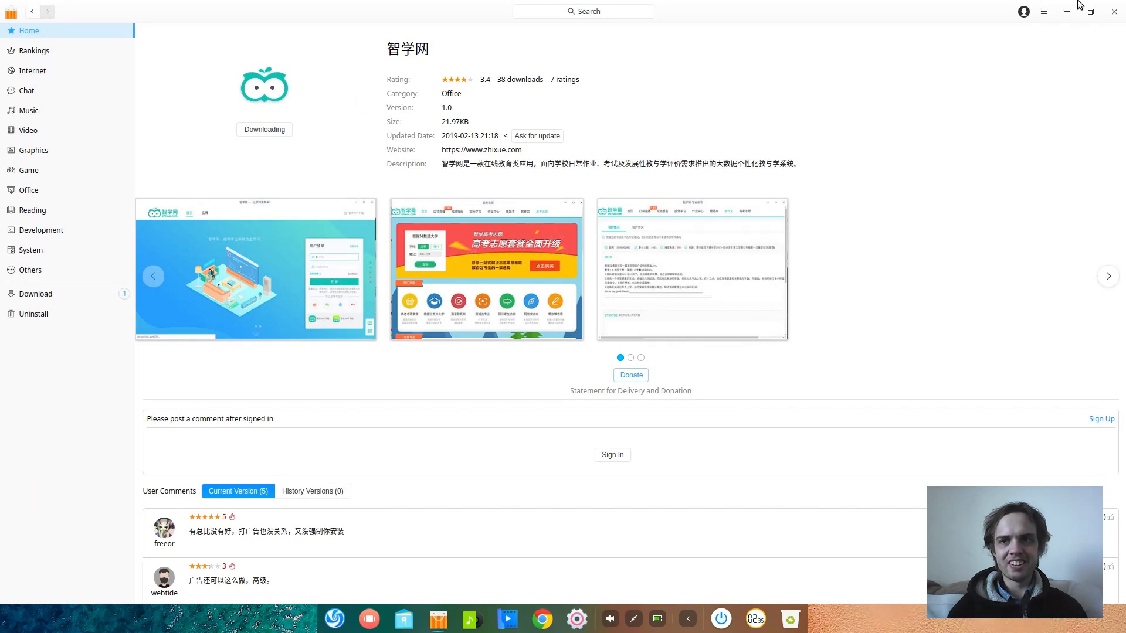
{"action": "left_click", "coordinate": [1113, 12]}
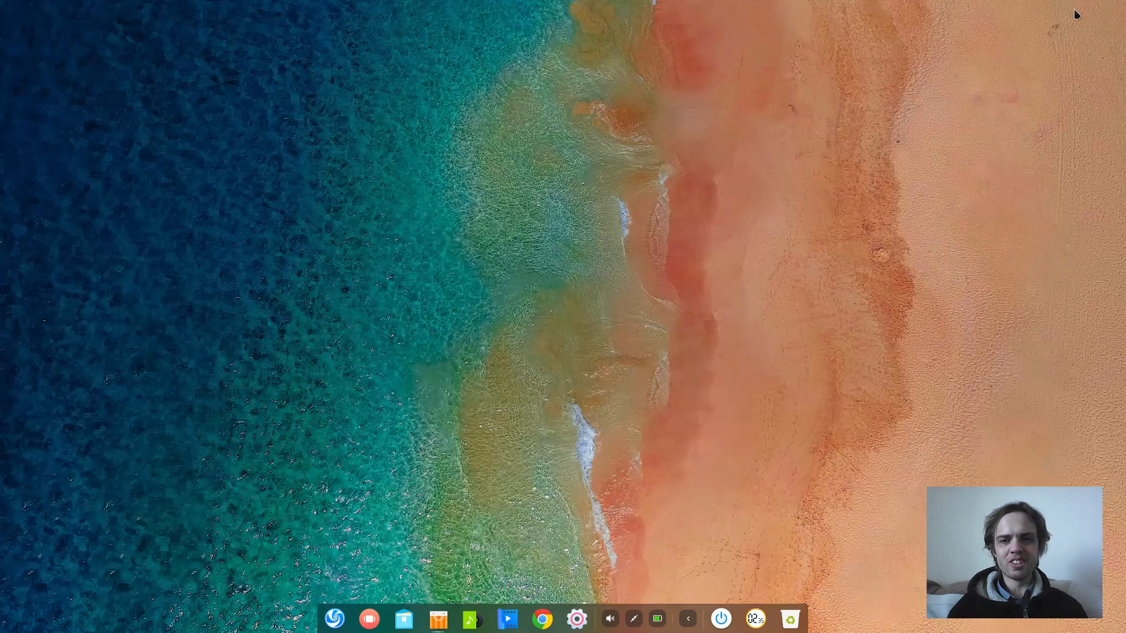
{"action": "mouse_move", "coordinate": [675, 629]}
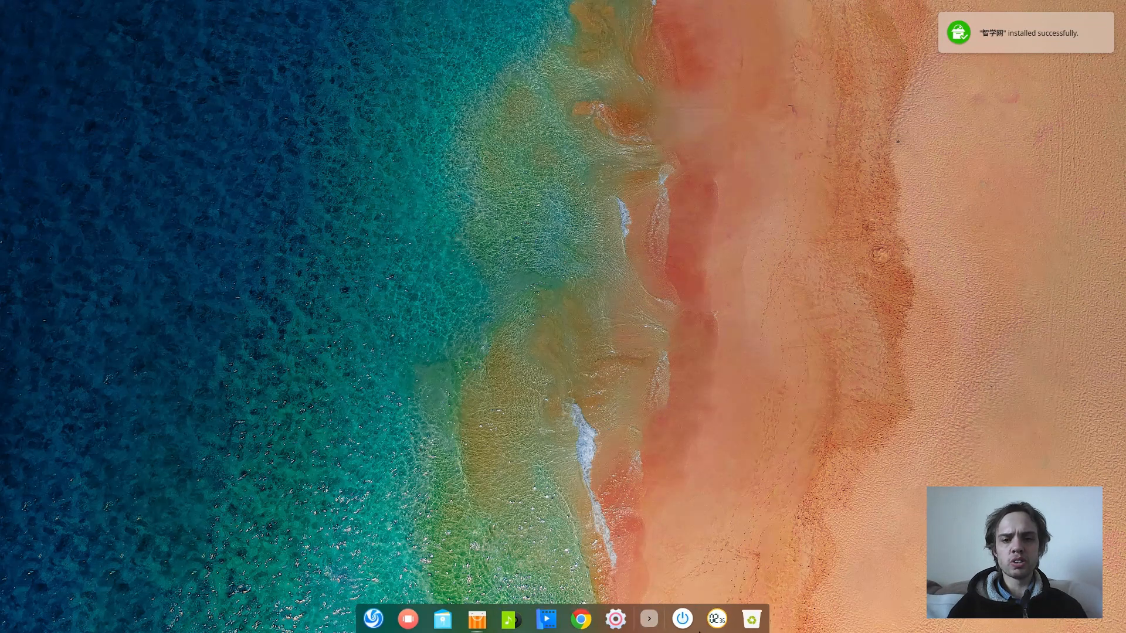
{"action": "mouse_move", "coordinate": [373, 618]}
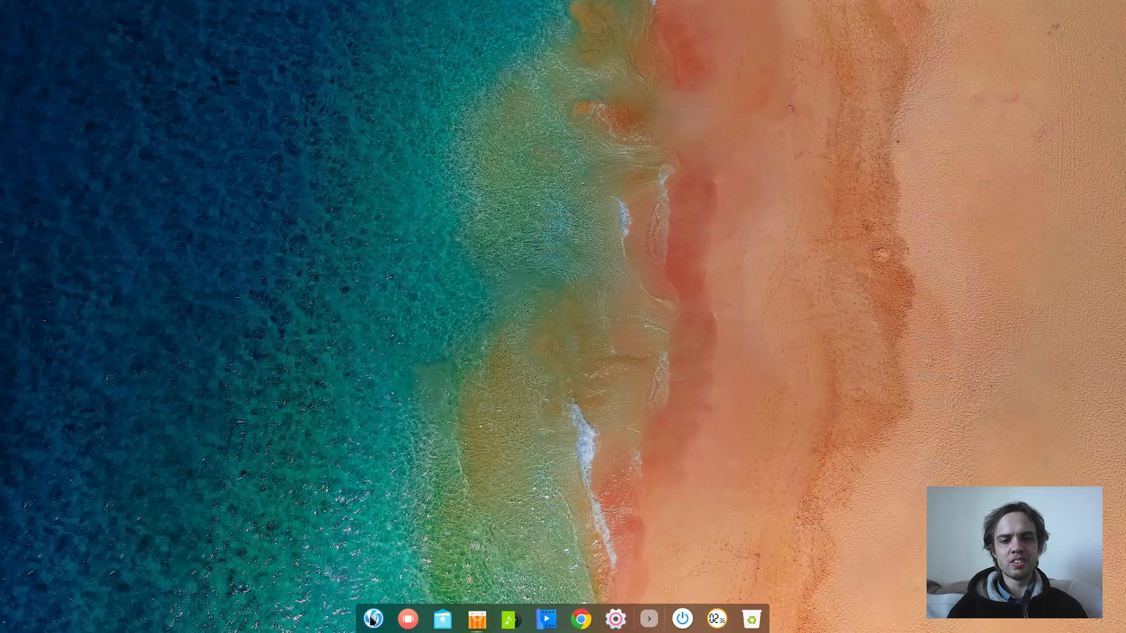
Search the Launcher for 'off' and launch the zhixuewang app from the results
{"action": "left_click", "coordinate": [373, 618]}
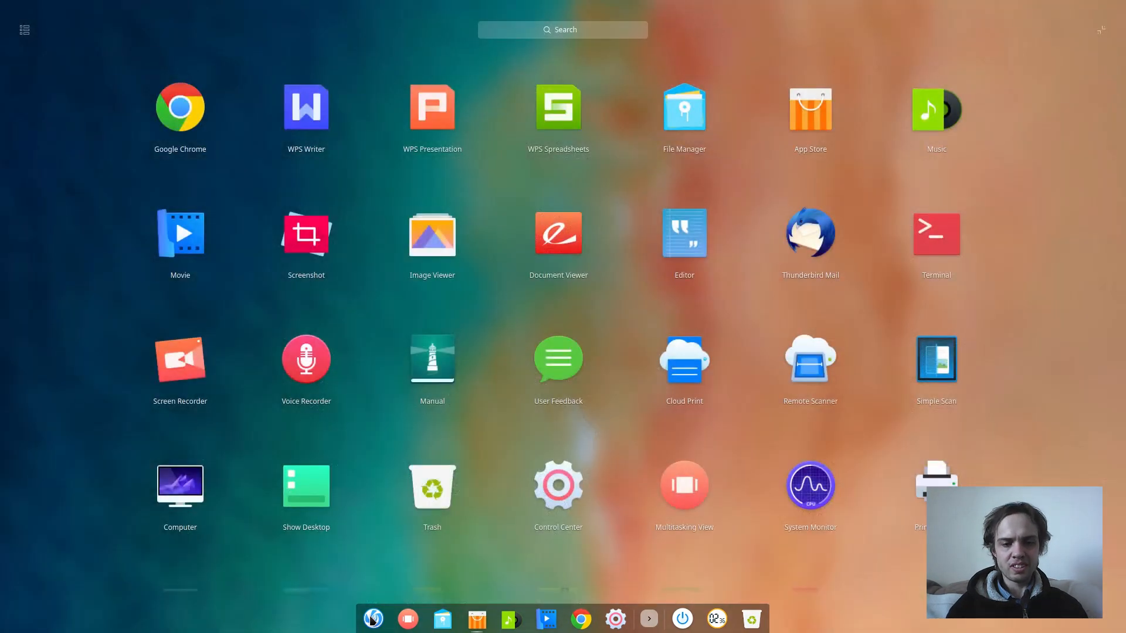
{"action": "type", "text": "off"}
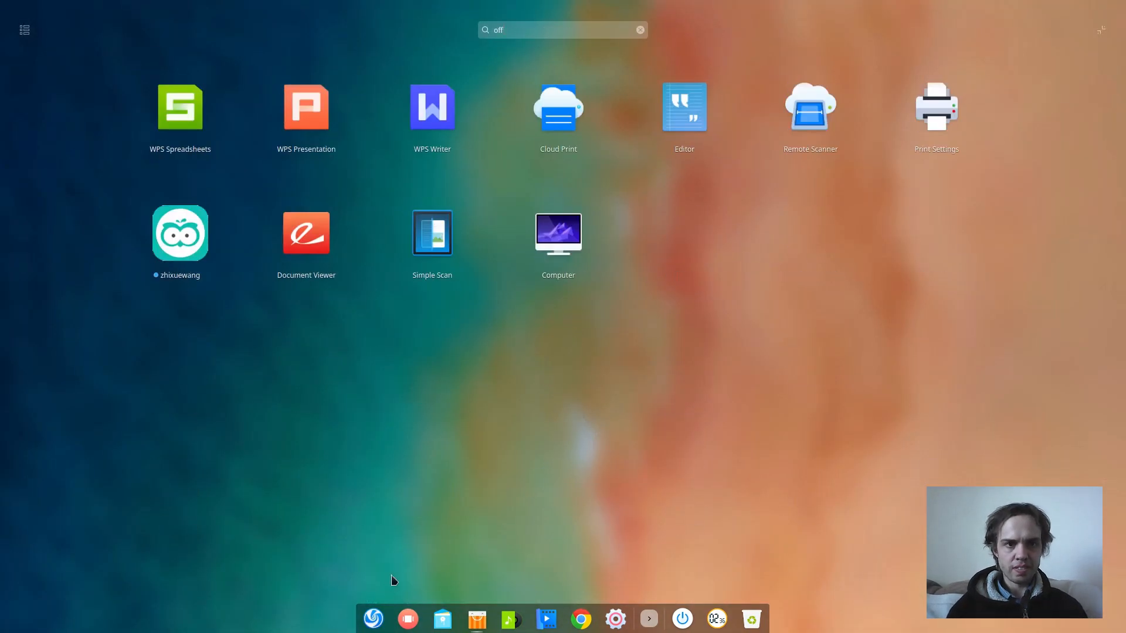
{"action": "left_click", "coordinate": [180, 232]}
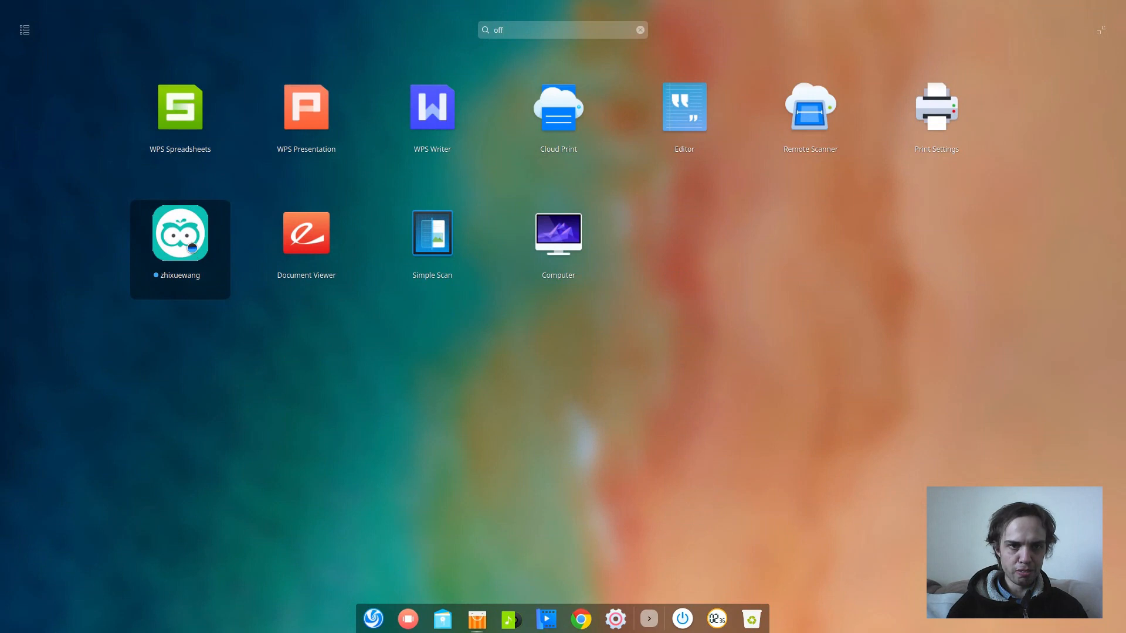
{"action": "key", "text": "Escape"}
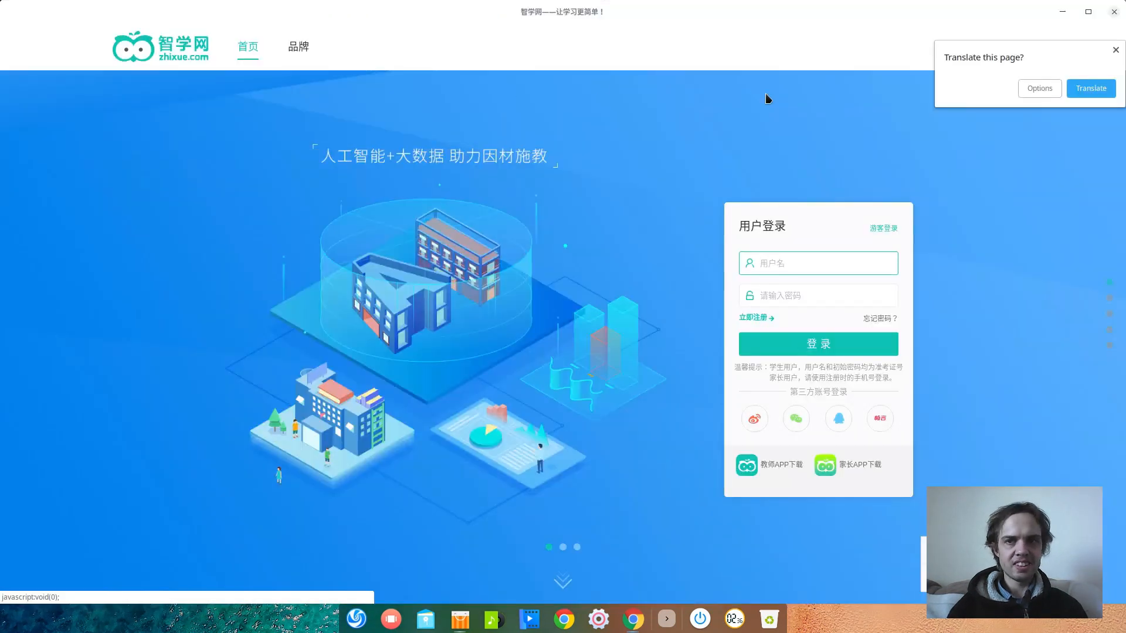
Translate the zhixuewang login page into English, then close the app window
{"action": "left_click", "coordinate": [1091, 87]}
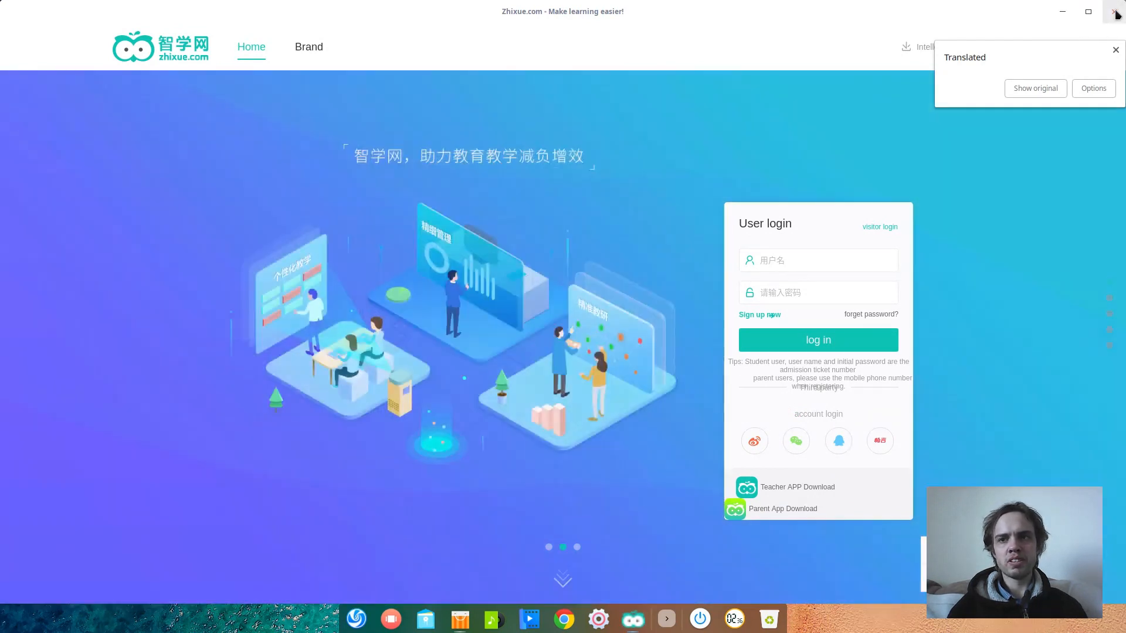
{"action": "left_click", "coordinate": [1116, 11]}
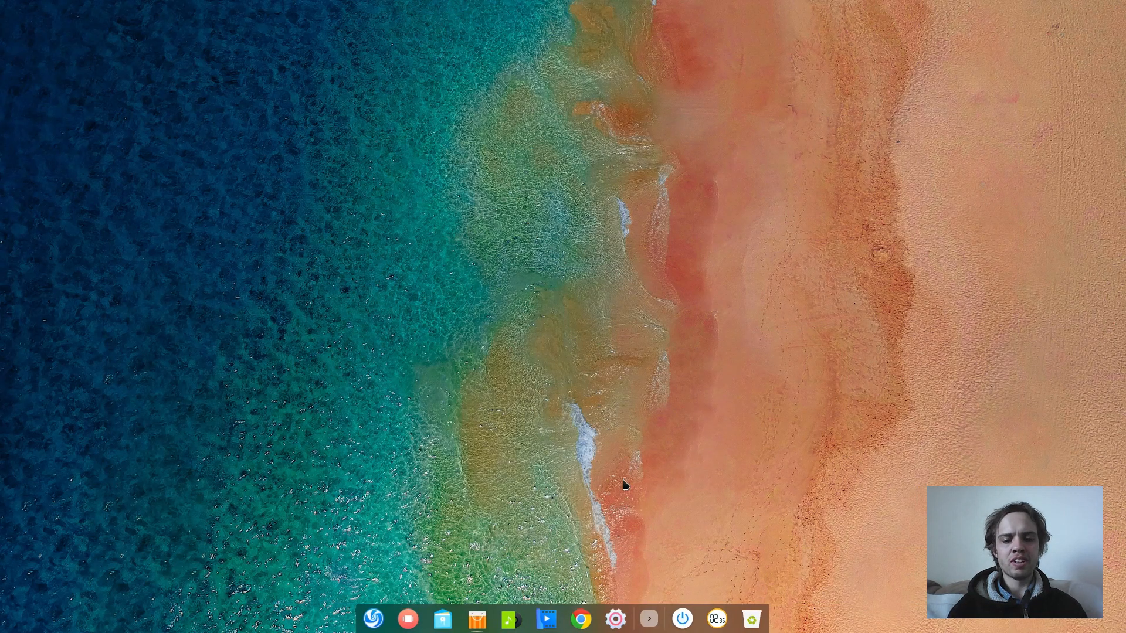
{"action": "mouse_move", "coordinate": [511, 618]}
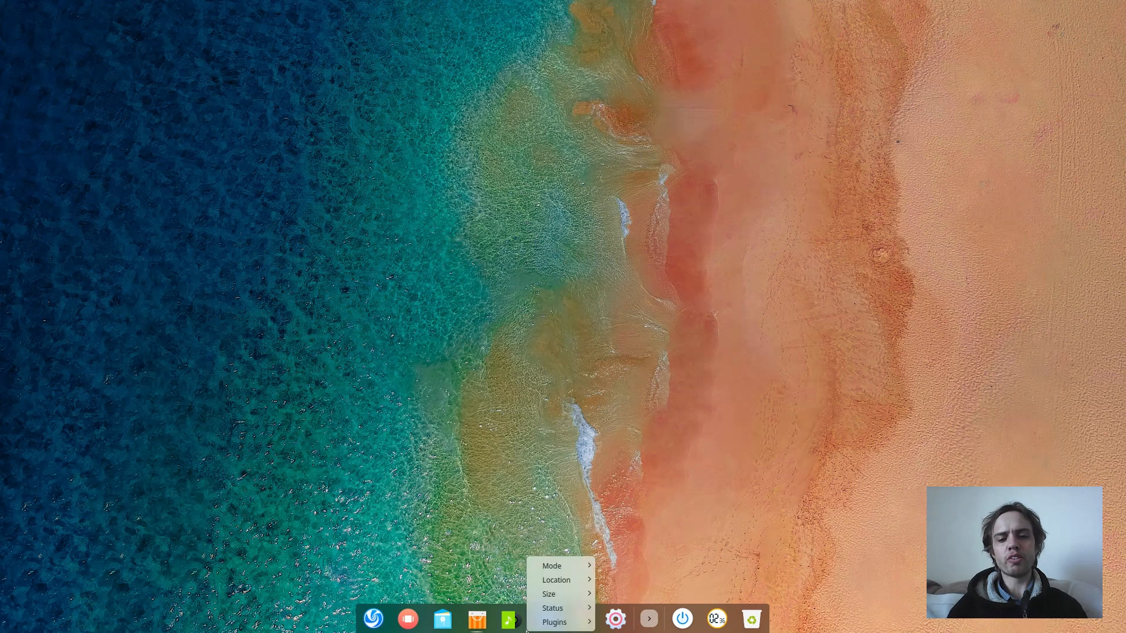
Switch the dock to Efficient Mode from its Mode menu
{"action": "left_click", "coordinate": [554, 621]}
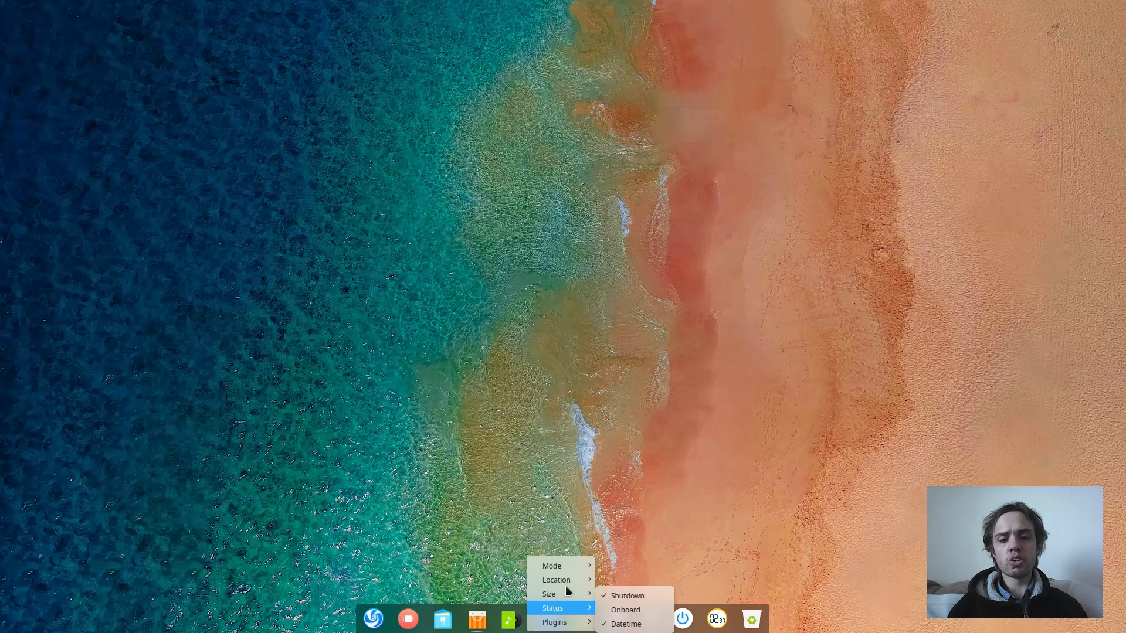
{"action": "mouse_move", "coordinate": [552, 566]}
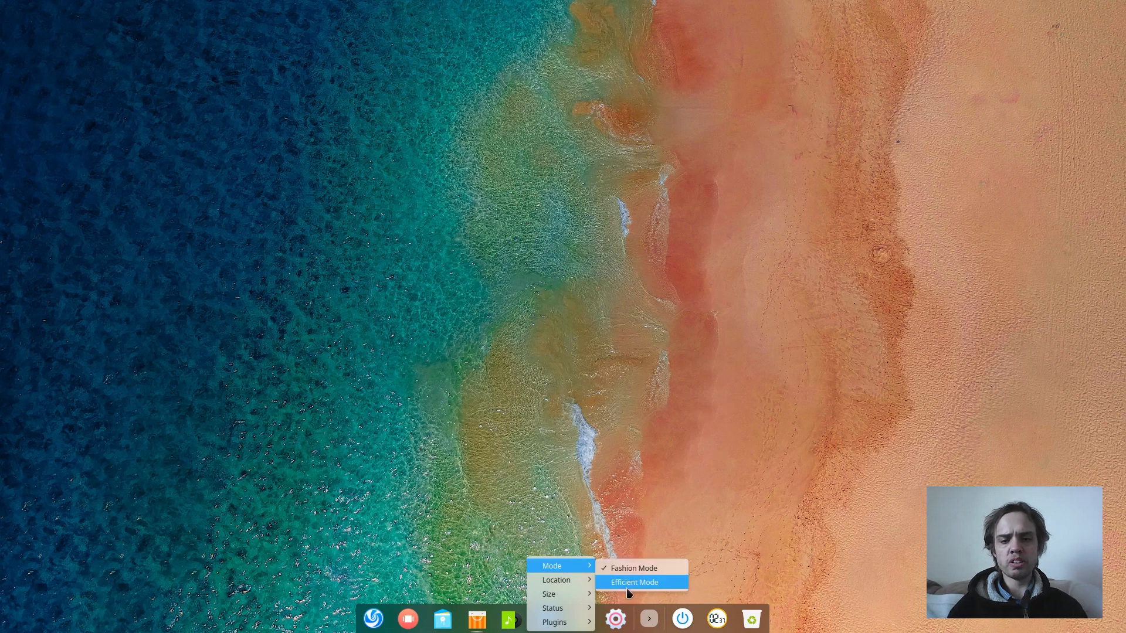
{"action": "left_click", "coordinate": [633, 582]}
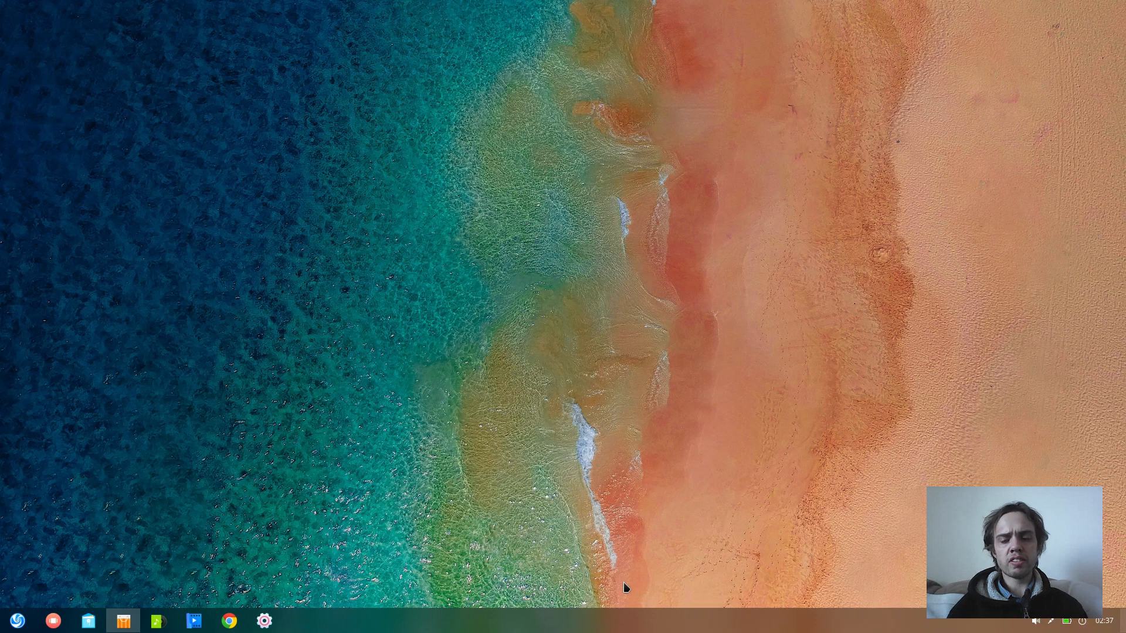
{"action": "mouse_move", "coordinate": [882, 598]}
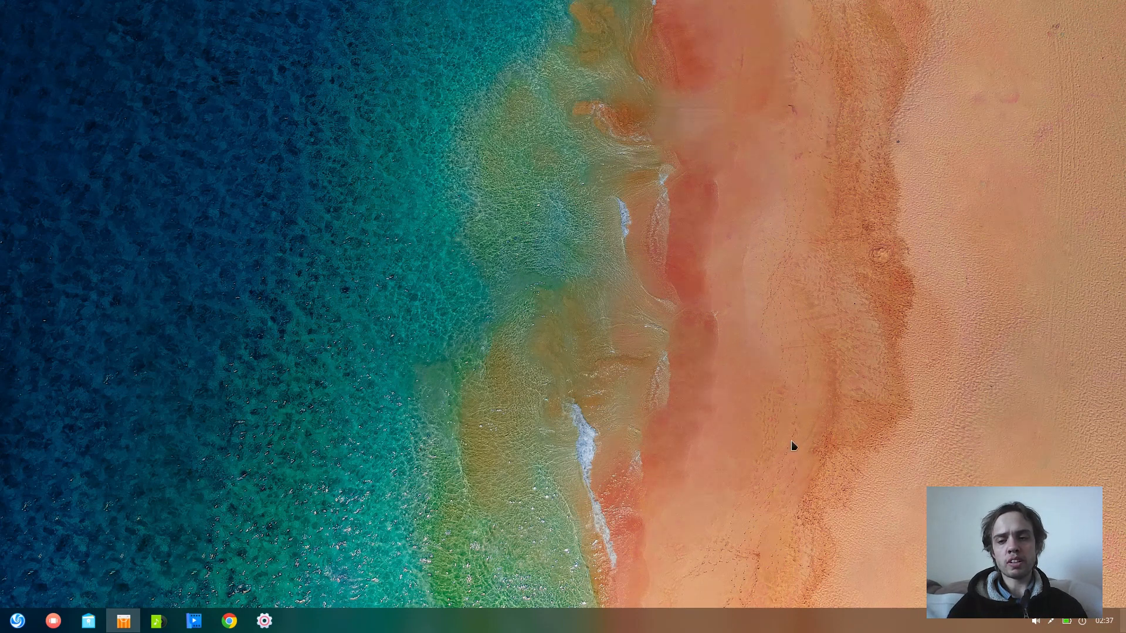
From the desktop menu's Wallpaper and Screensaver, apply the sand dune picture to desktop only
{"action": "right_click", "coordinate": [634, 374]}
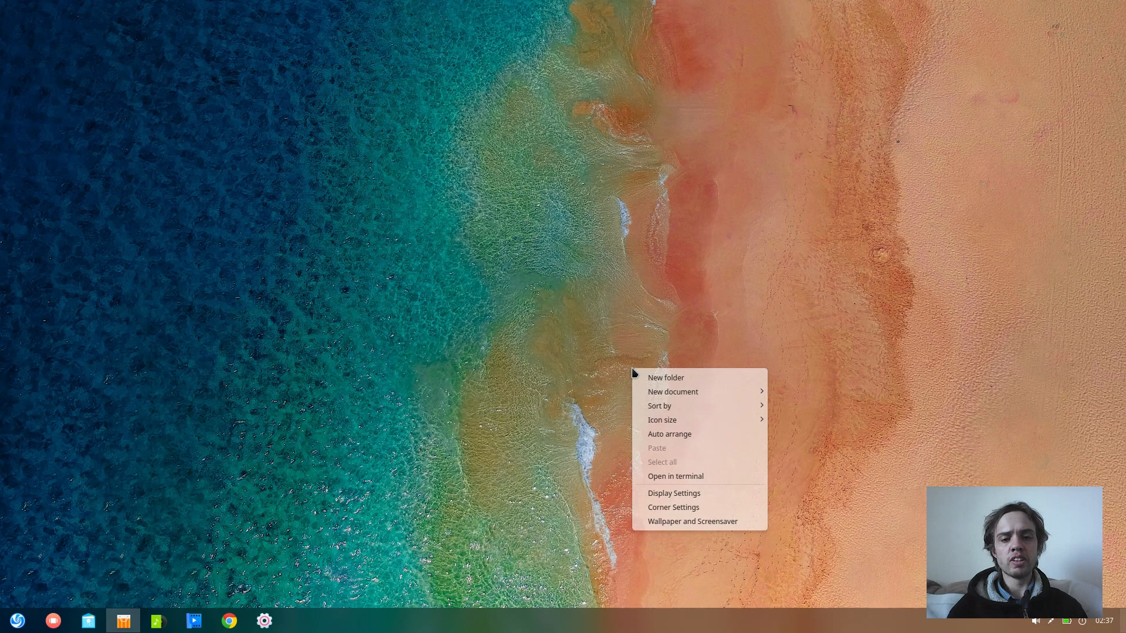
{"action": "mouse_move", "coordinate": [692, 522]}
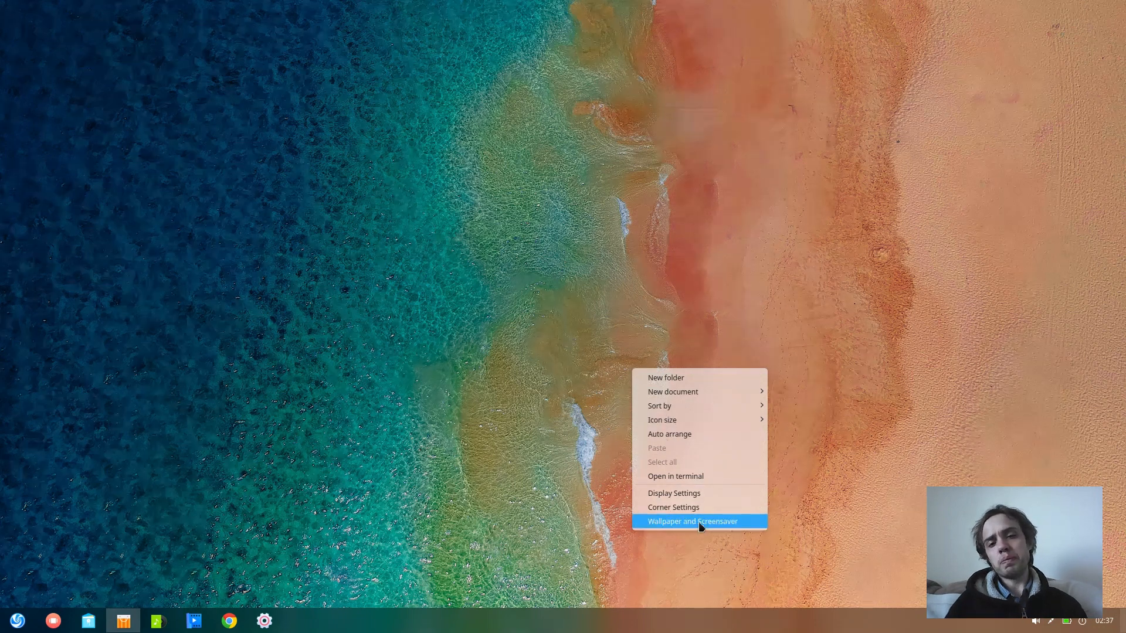
{"action": "left_click", "coordinate": [691, 521]}
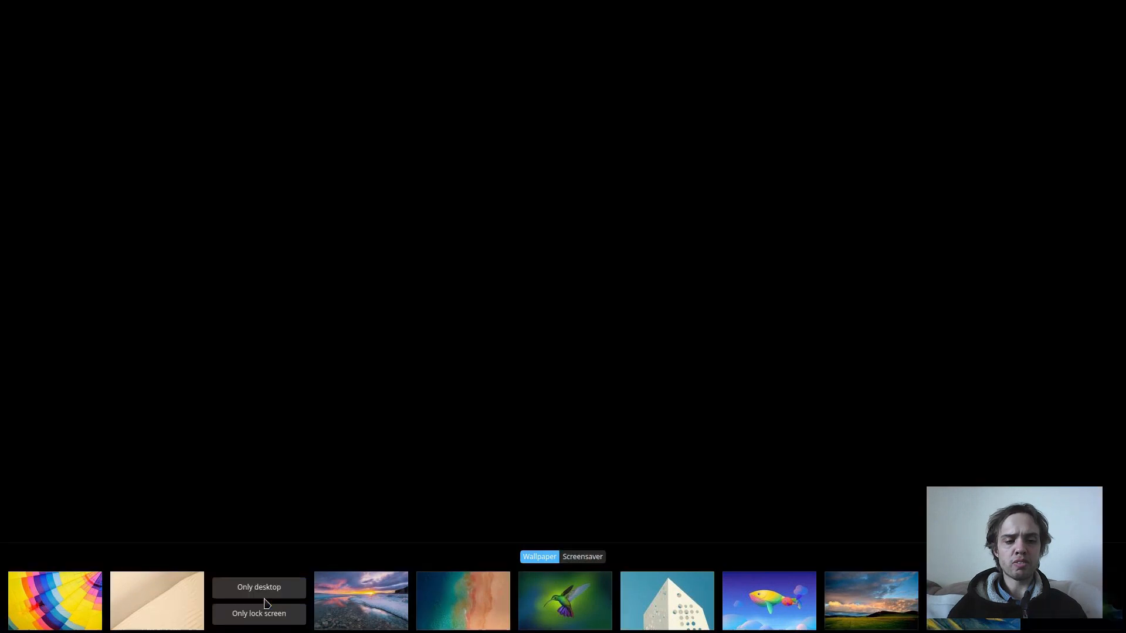
{"action": "left_click", "coordinate": [156, 602]}
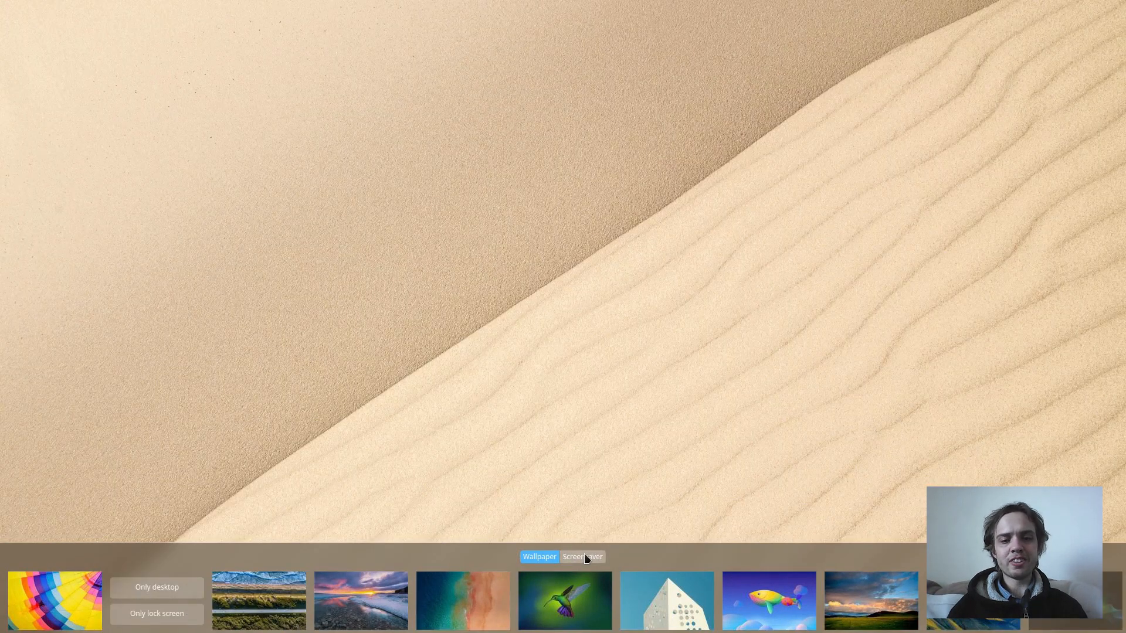
On the Screensaver tab, preview the pink-and-green circular screensaver and apply it
{"action": "left_click", "coordinate": [581, 557]}
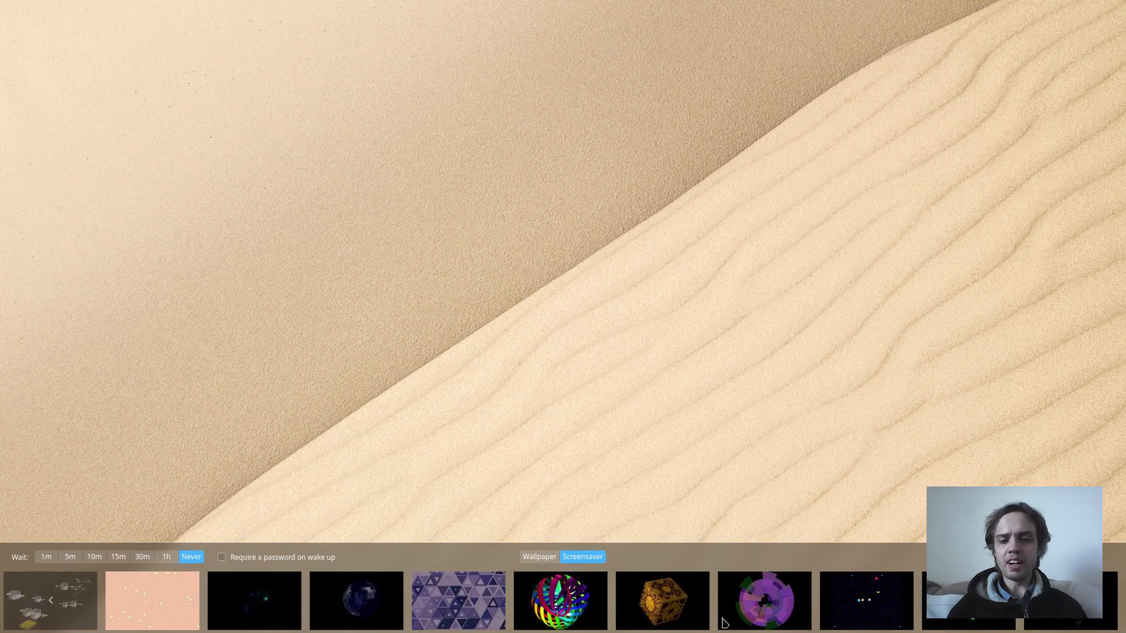
{"action": "mouse_move", "coordinate": [675, 624]}
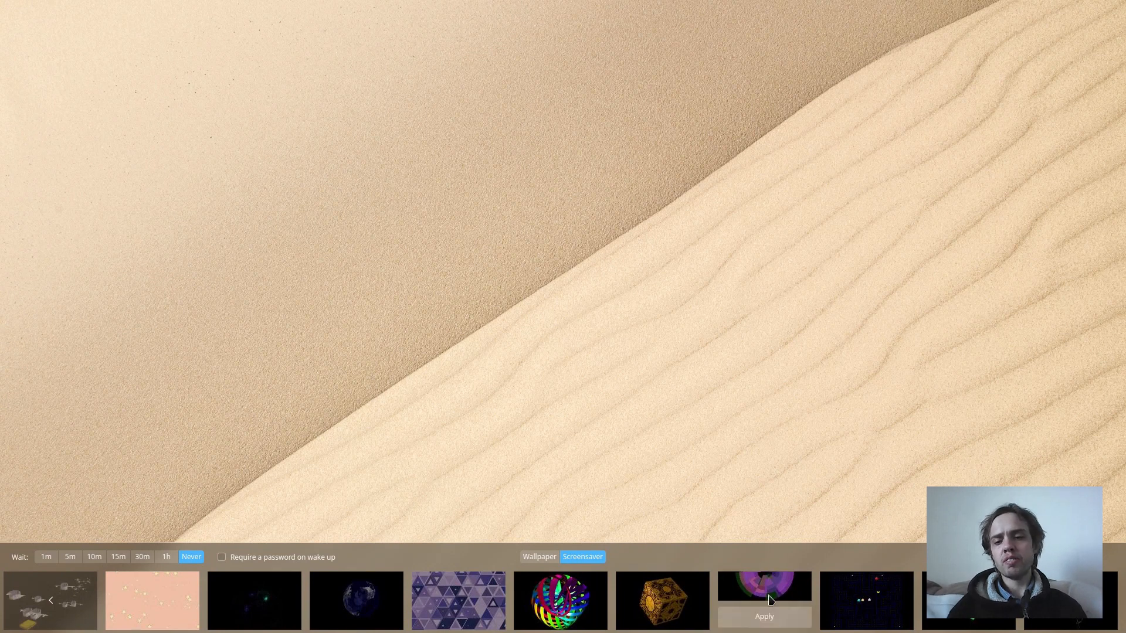
{"action": "left_click", "coordinate": [763, 616]}
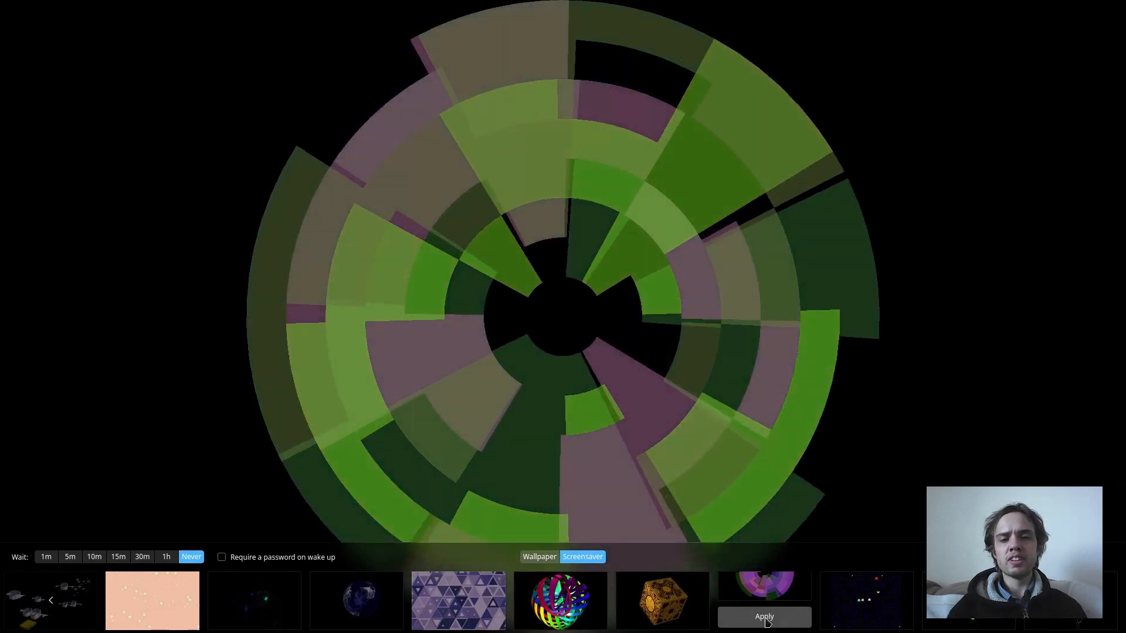
{"action": "left_click", "coordinate": [764, 616]}
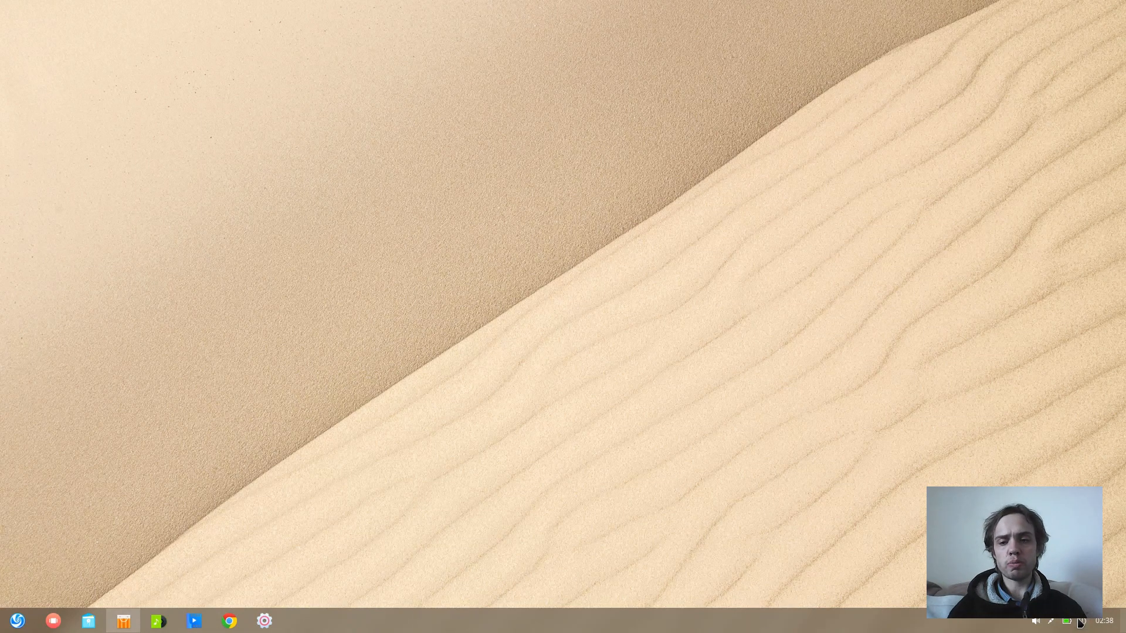
Start System Monitor from the power menu's shutdown screen, then bring up the launcher
{"action": "left_click", "coordinate": [1079, 621]}
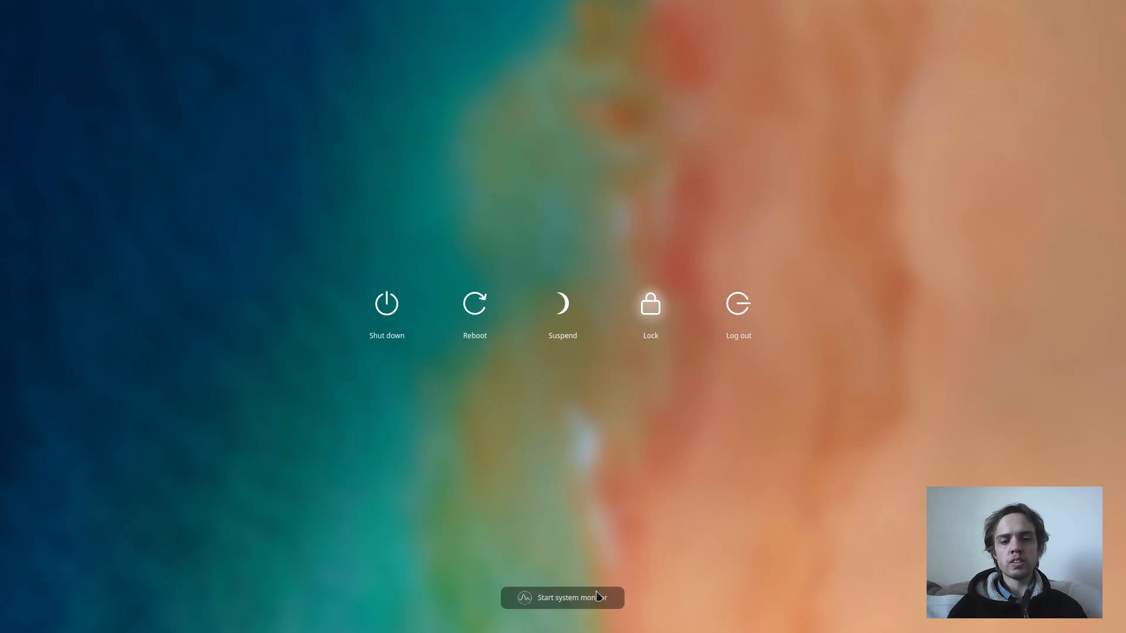
{"action": "left_click", "coordinate": [562, 598]}
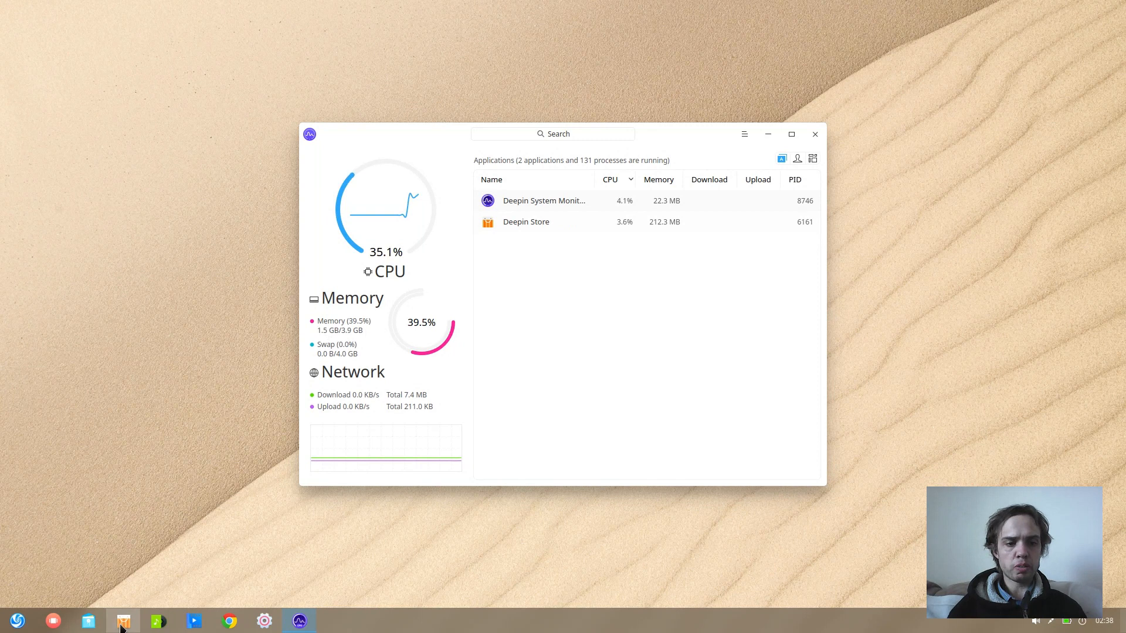
{"action": "left_click", "coordinate": [123, 621]}
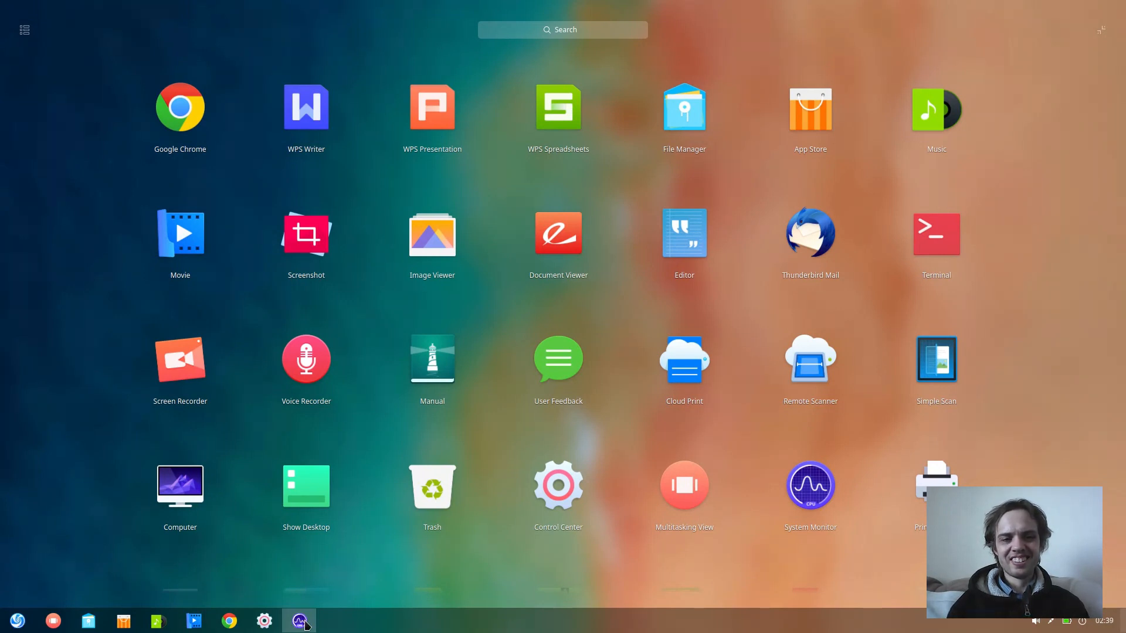
Refocus System Monitor, then search the launcher for 'intr' and start Introduction
{"action": "left_click", "coordinate": [299, 621]}
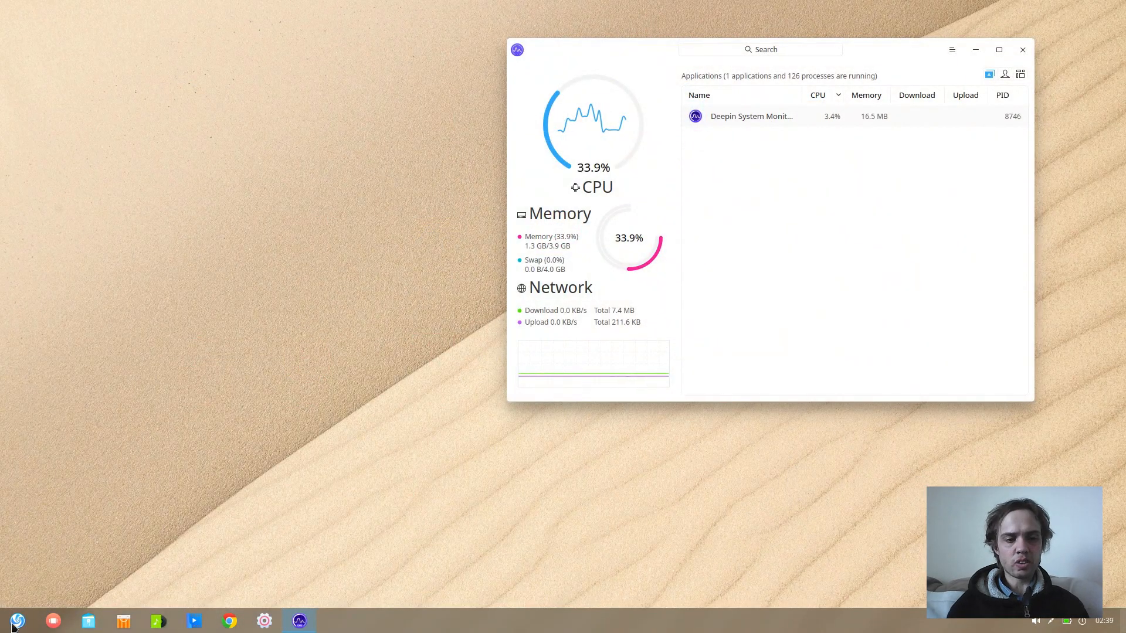
{"action": "left_click", "coordinate": [16, 621]}
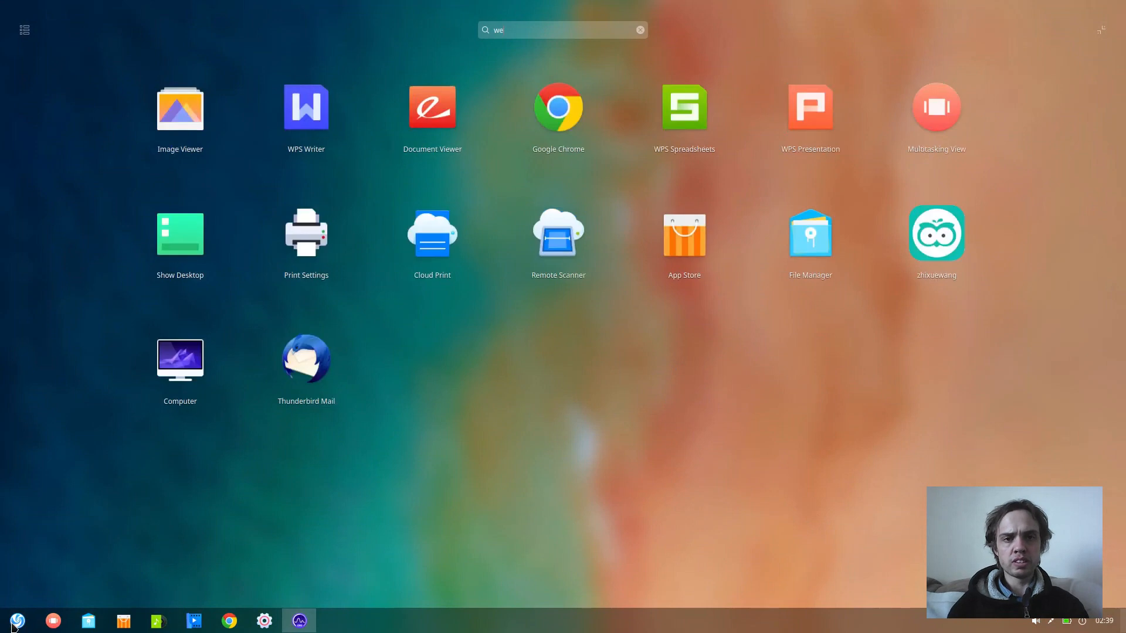
{"action": "mouse_move", "coordinate": [129, 492]}
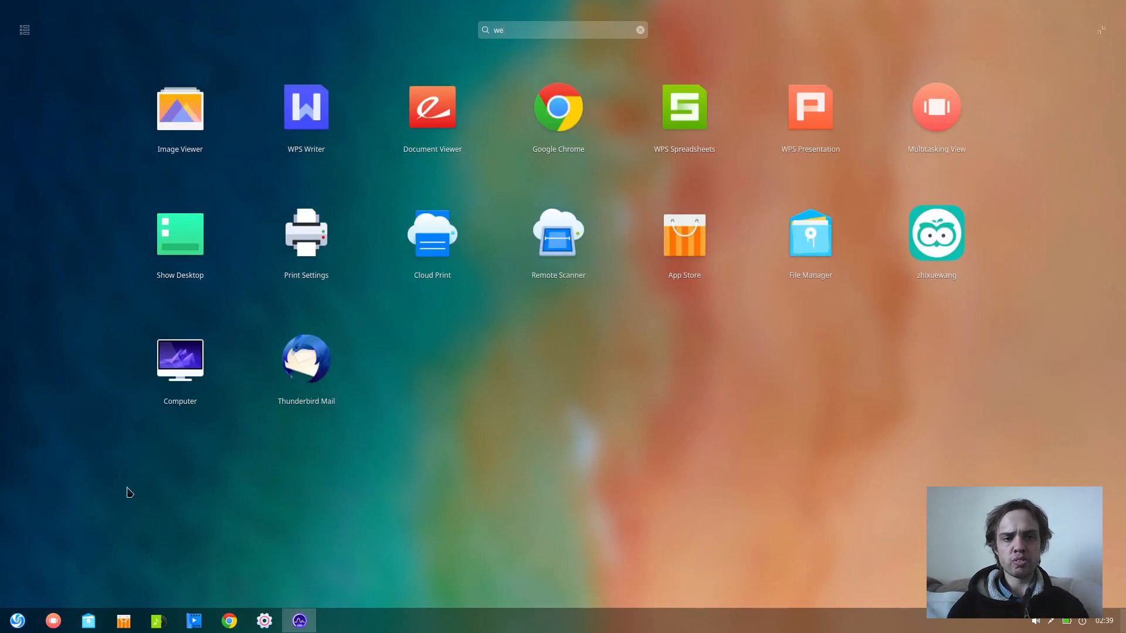
{"action": "mouse_move", "coordinate": [153, 466]}
{"action": "type", "text": "intr"}
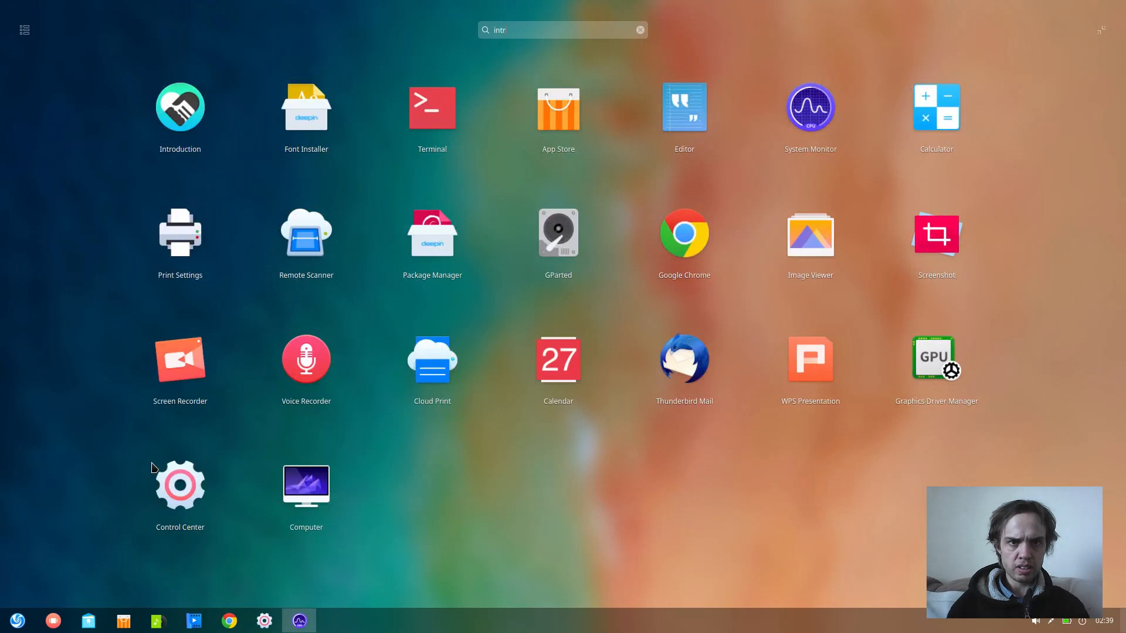
{"action": "left_click", "coordinate": [809, 108]}
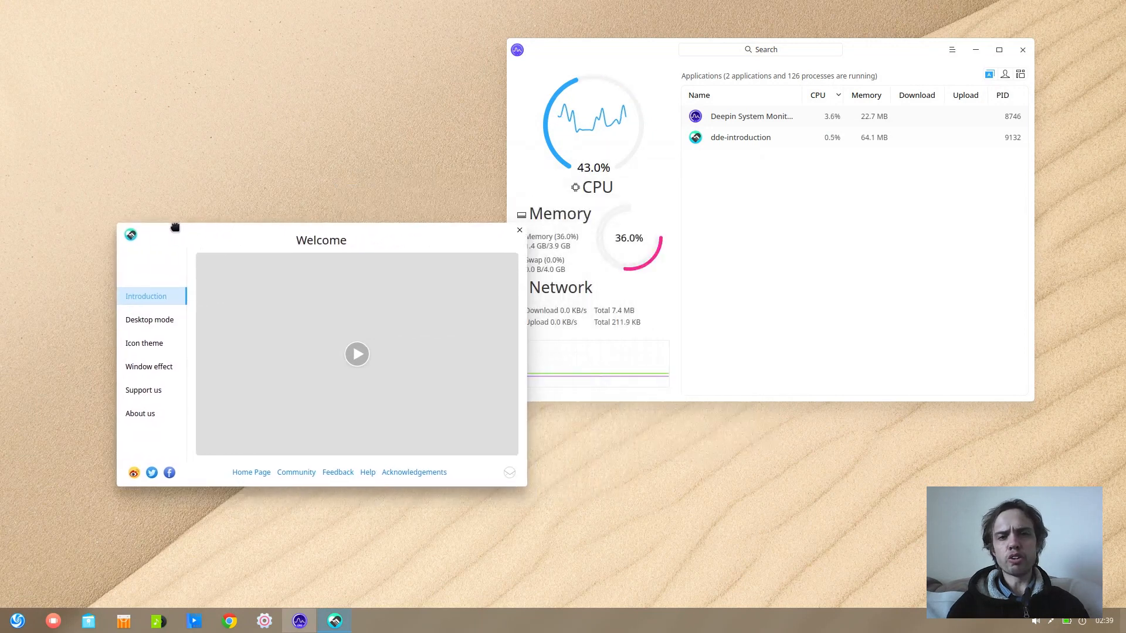
Move the Welcome window left, choose Fashion Mode, and show the window effect page
{"action": "left_click_drag", "start_coordinate": [175, 227], "coordinate": [122, 221]}
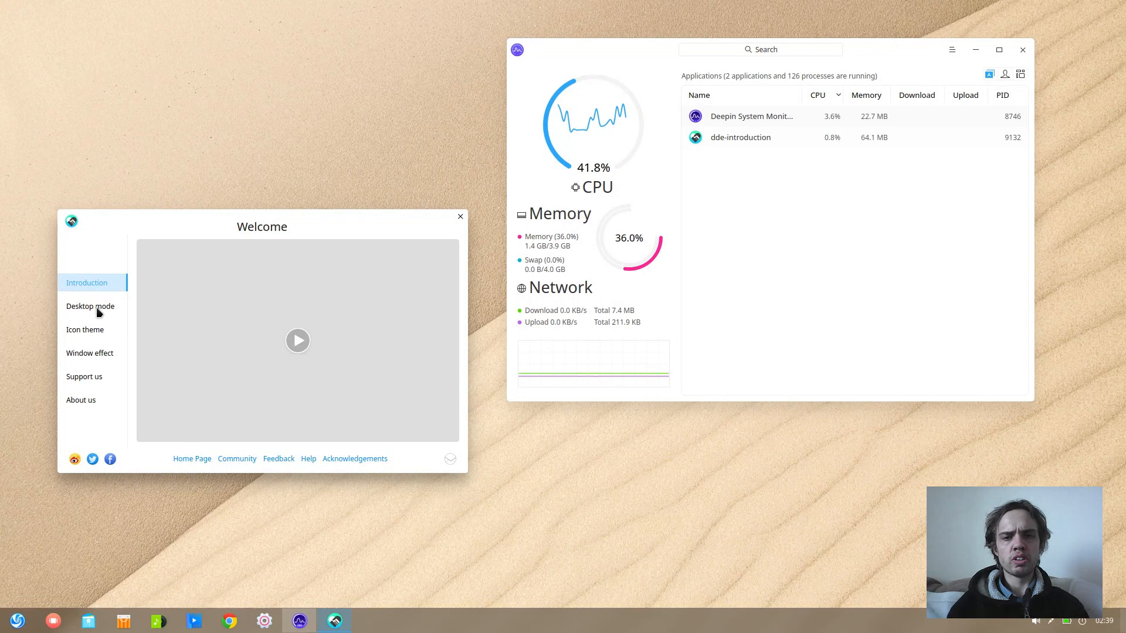
{"action": "left_click", "coordinate": [89, 306]}
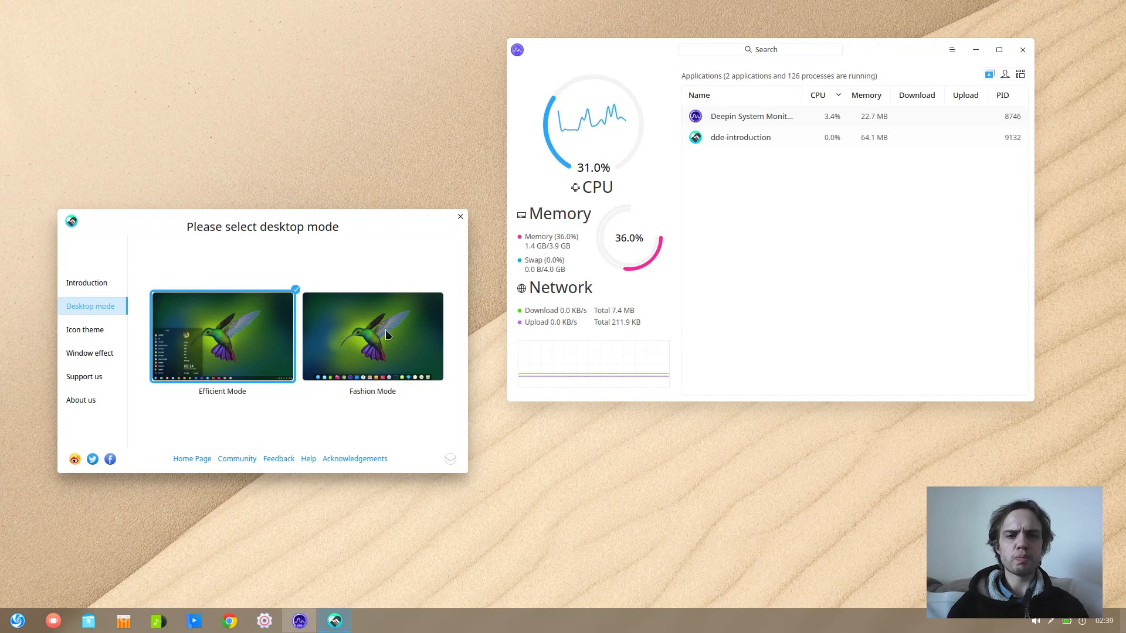
{"action": "left_click", "coordinate": [371, 336]}
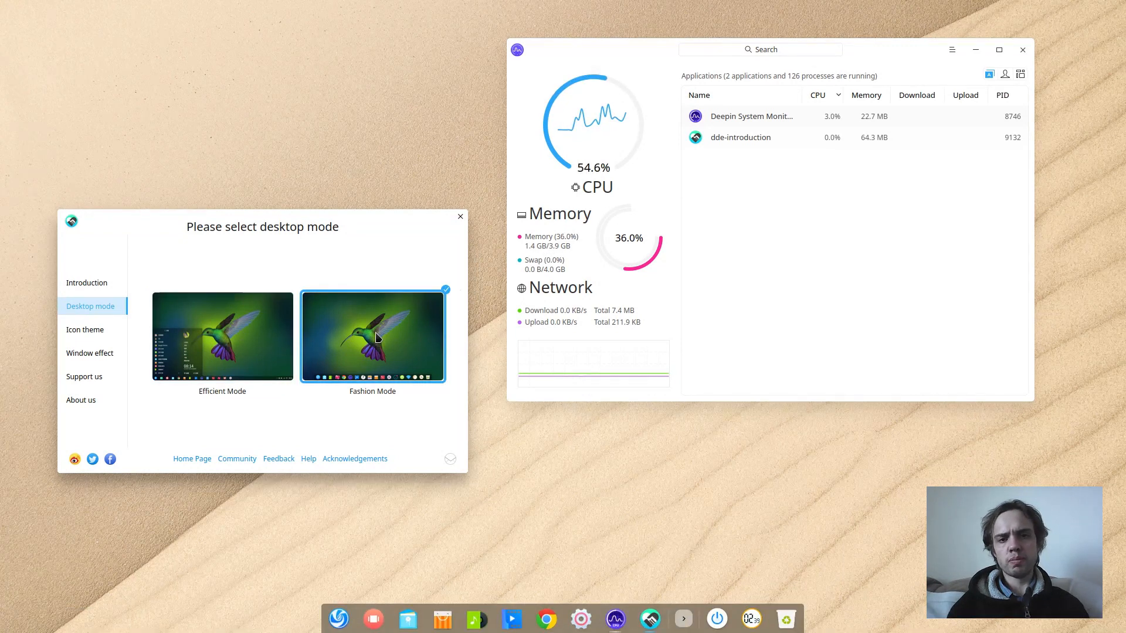
{"action": "mouse_move", "coordinate": [423, 484]}
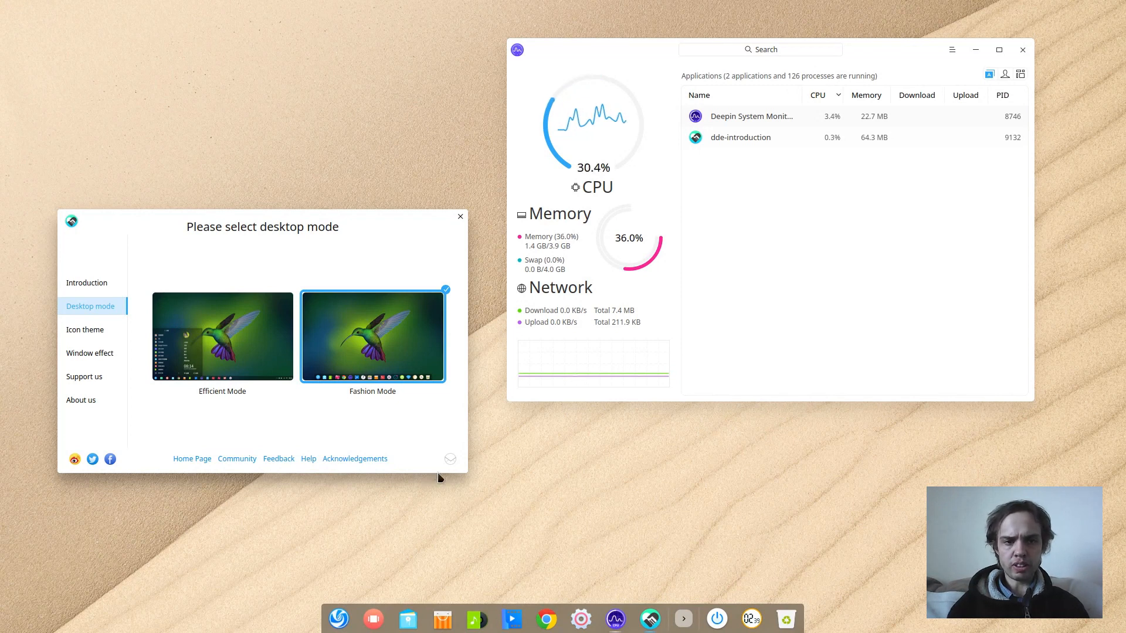
{"action": "mouse_move", "coordinate": [90, 357]}
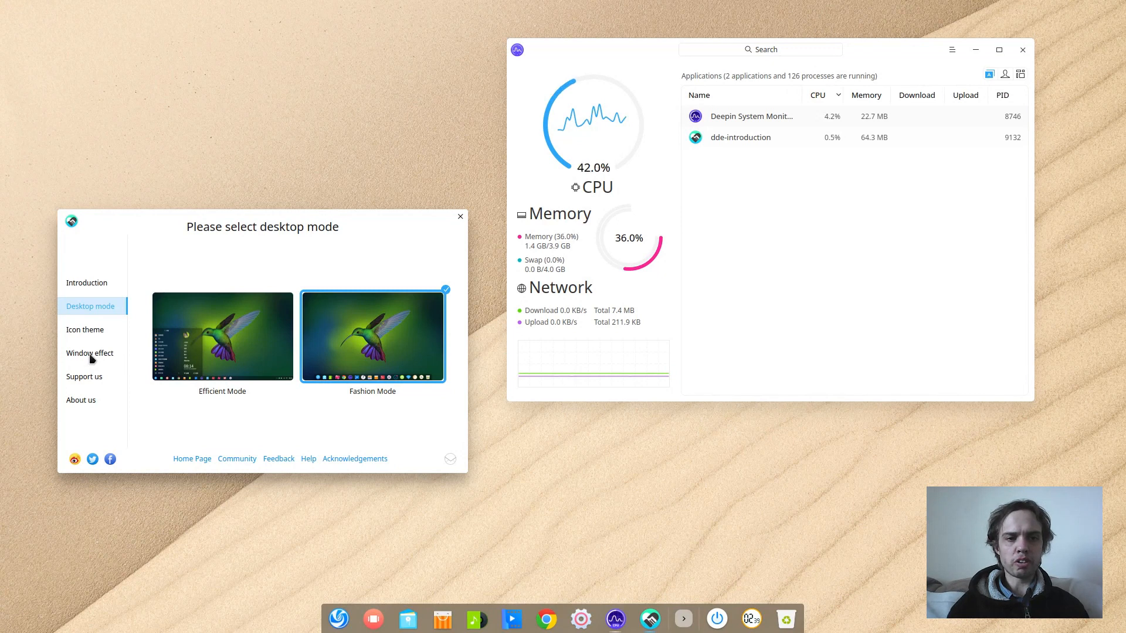
{"action": "left_click", "coordinate": [89, 352]}
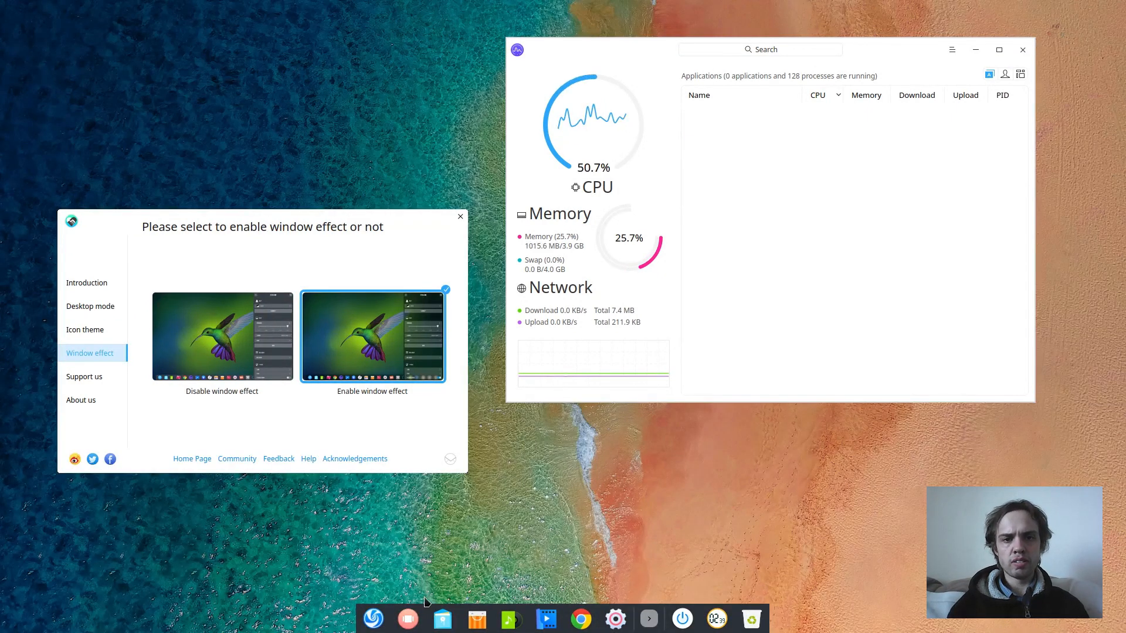
Select the Disable window effect option and close the Welcome window
{"action": "left_click", "coordinate": [221, 335]}
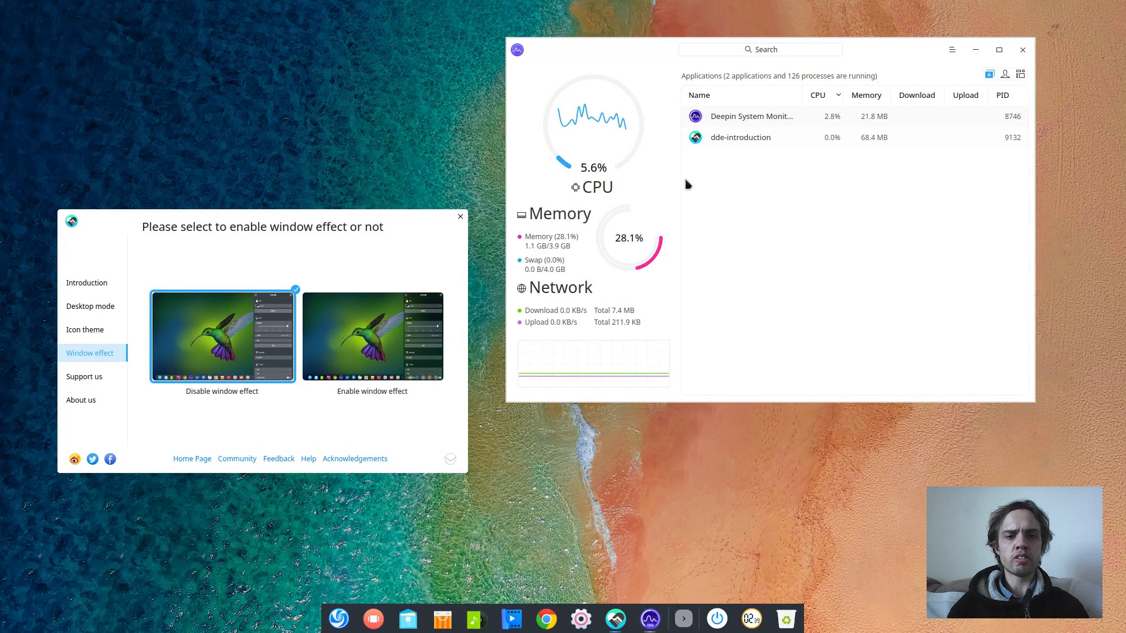
{"action": "left_click", "coordinate": [459, 216]}
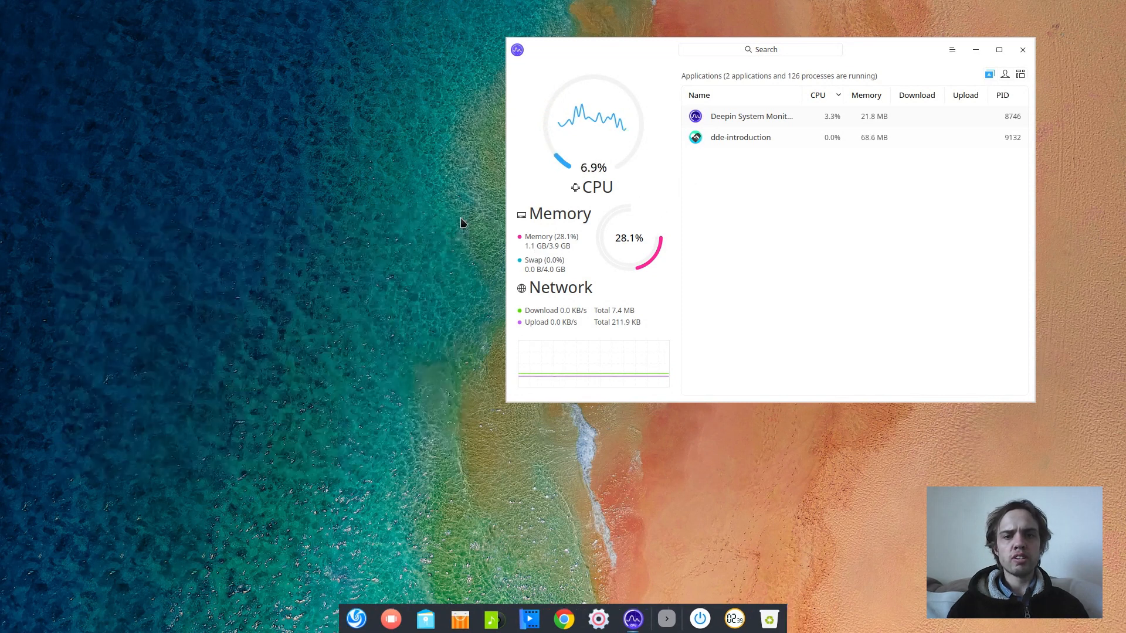